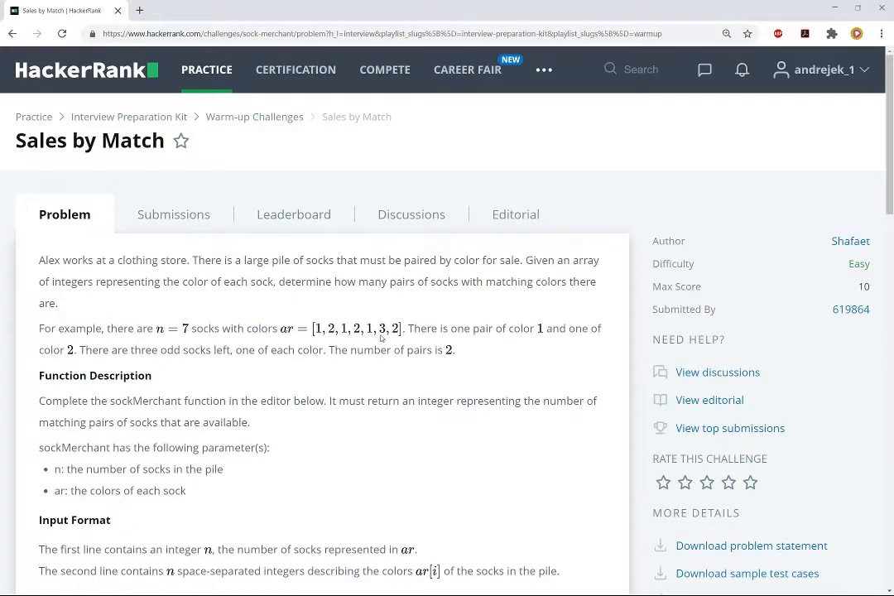
pyautogui.moveTo(394, 342)
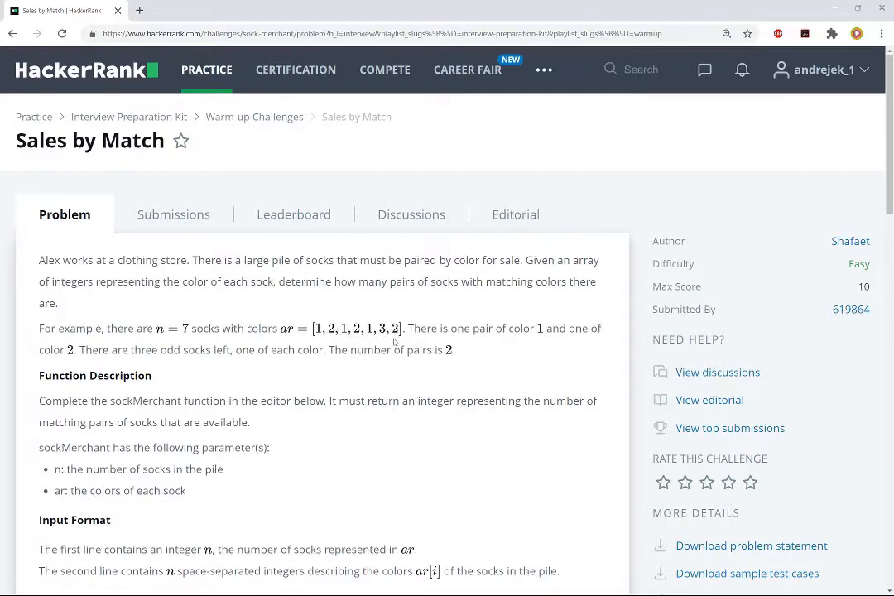
pyautogui.moveTo(318, 336)
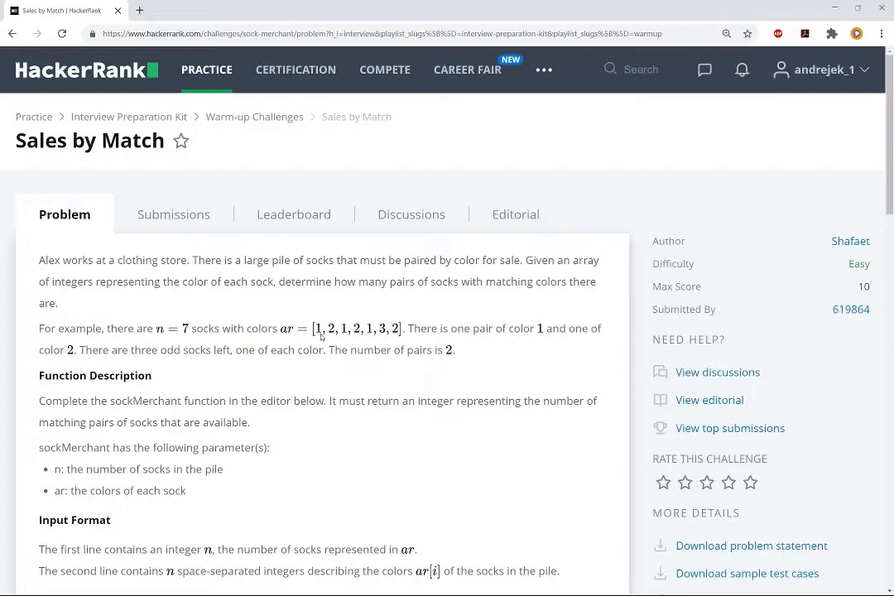
pyautogui.moveTo(326, 342)
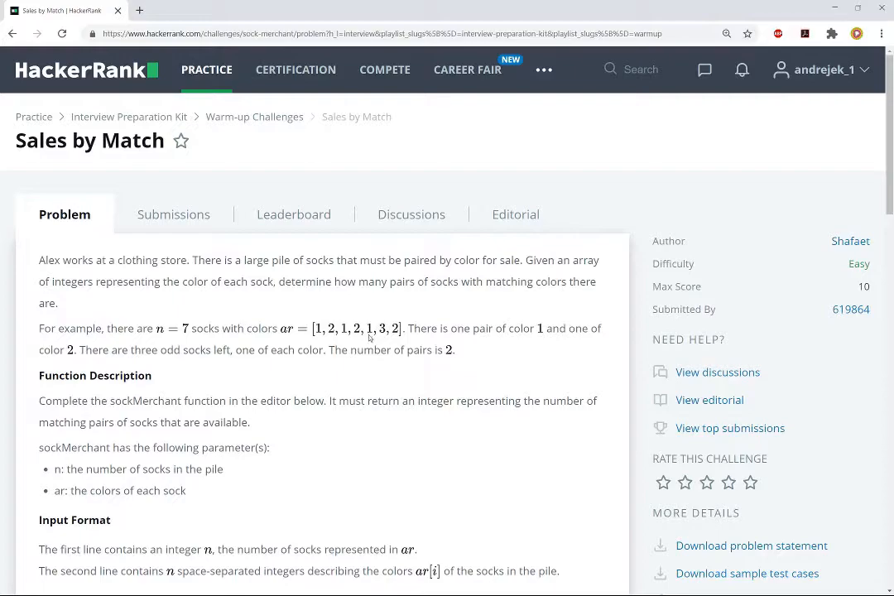
pyautogui.moveTo(364, 341)
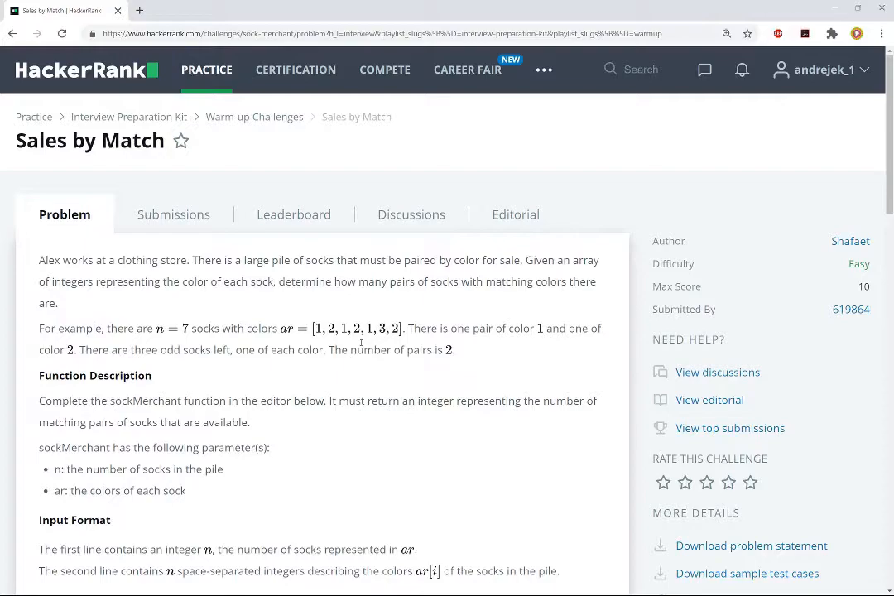
# Scroll down the page to the Python 3 sockMerchant starter code in the editor.
pyautogui.scroll(-3)
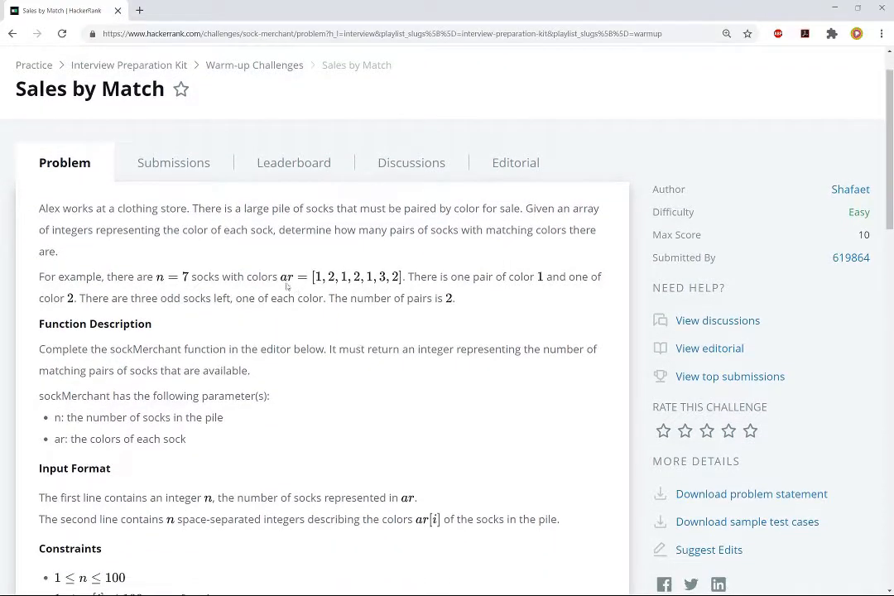
pyautogui.moveTo(355, 290)
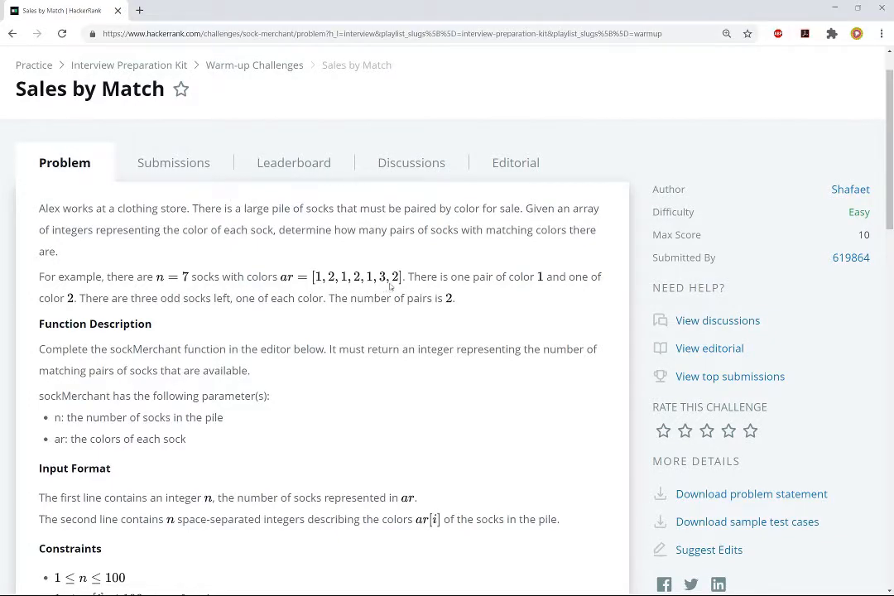
pyautogui.scroll(-3)
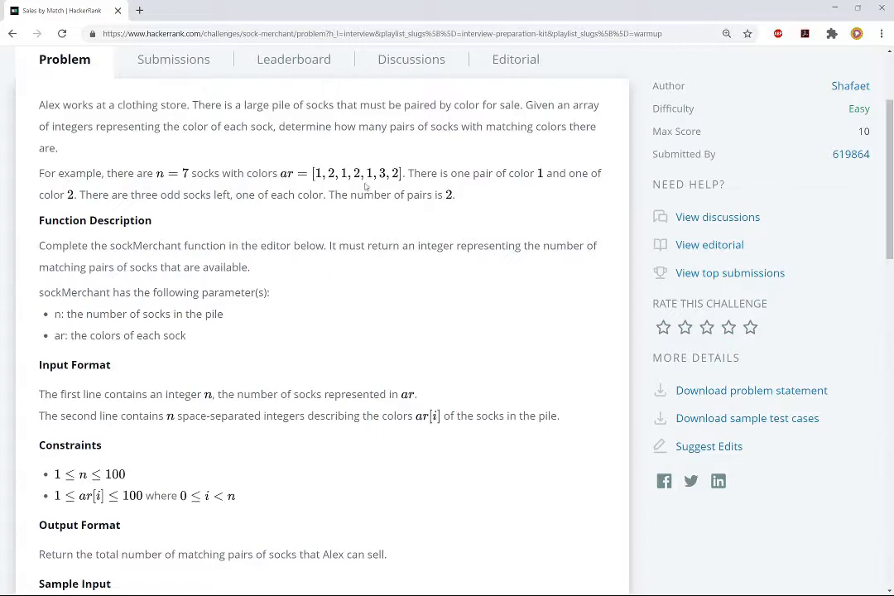
pyautogui.moveTo(105, 511)
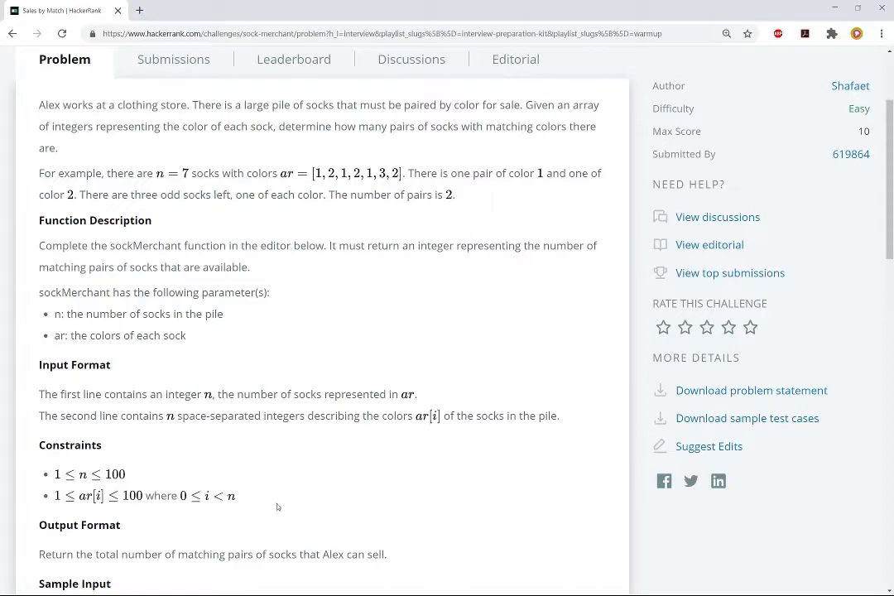
pyautogui.moveTo(374, 499)
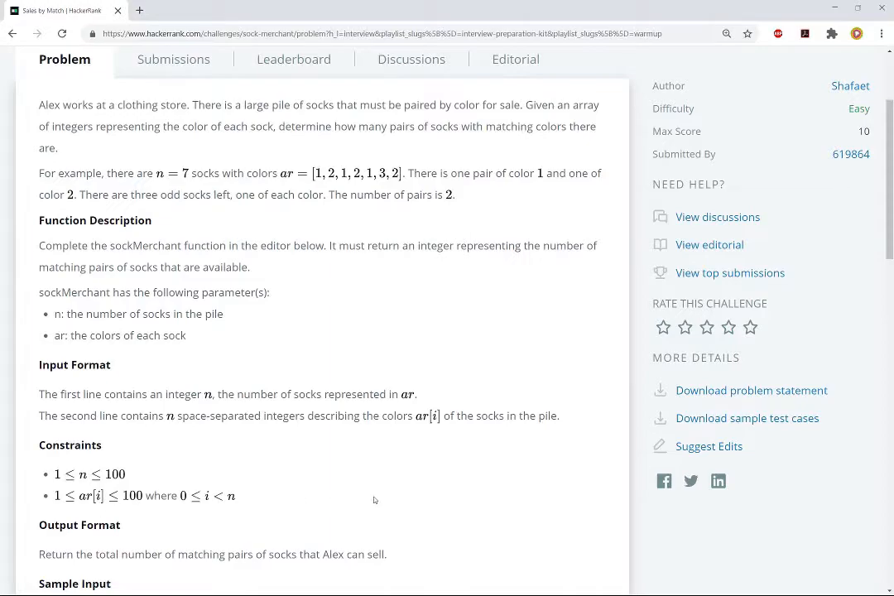
pyautogui.scroll(-3)
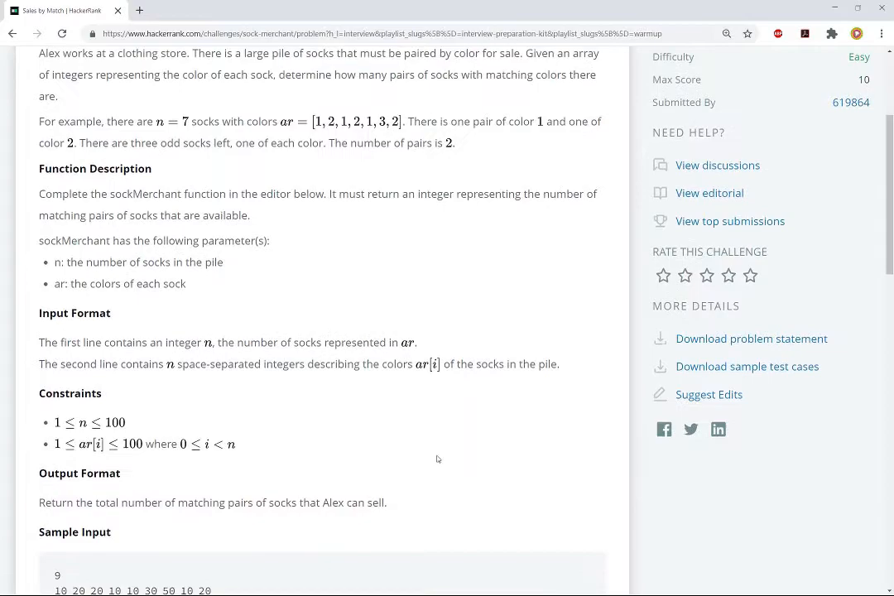
pyautogui.scroll(-3)
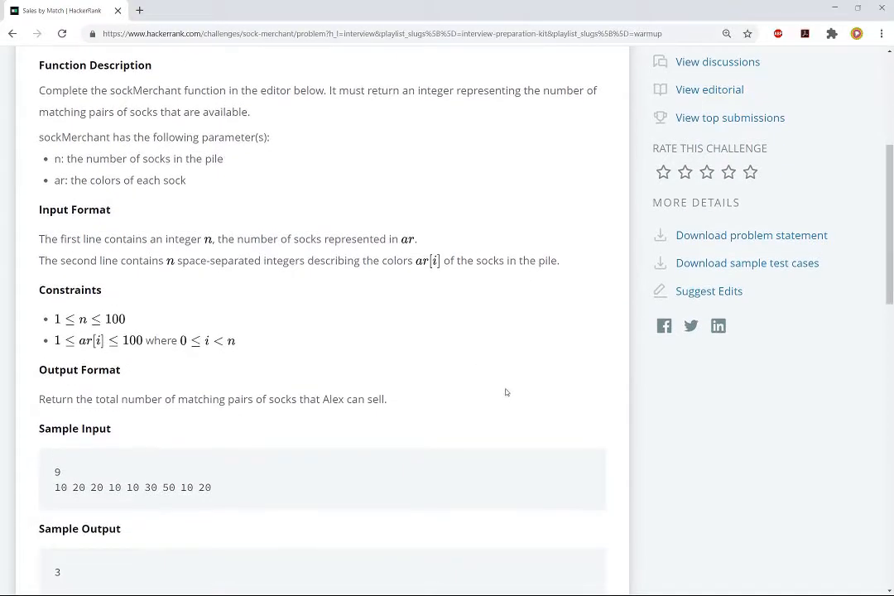
pyautogui.scroll(-3)
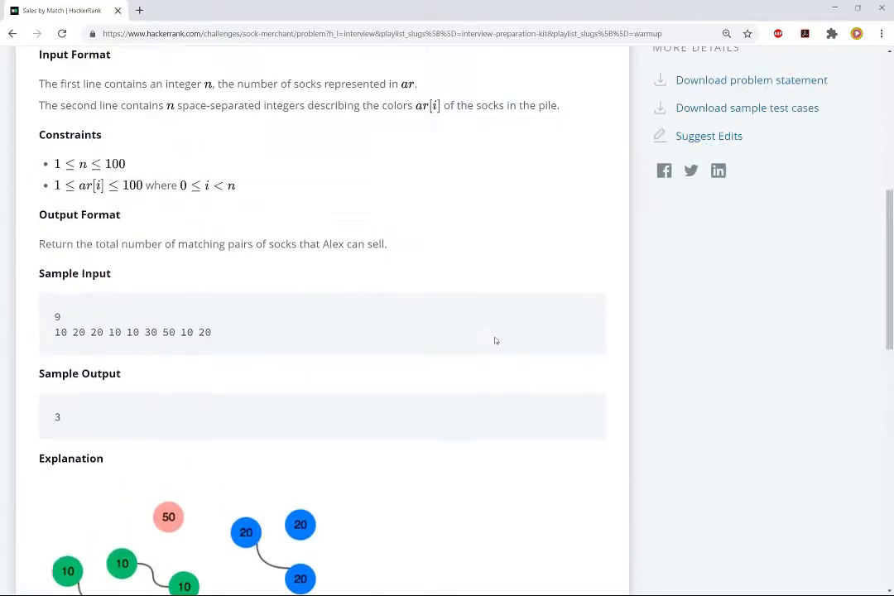
pyautogui.scroll(-3)
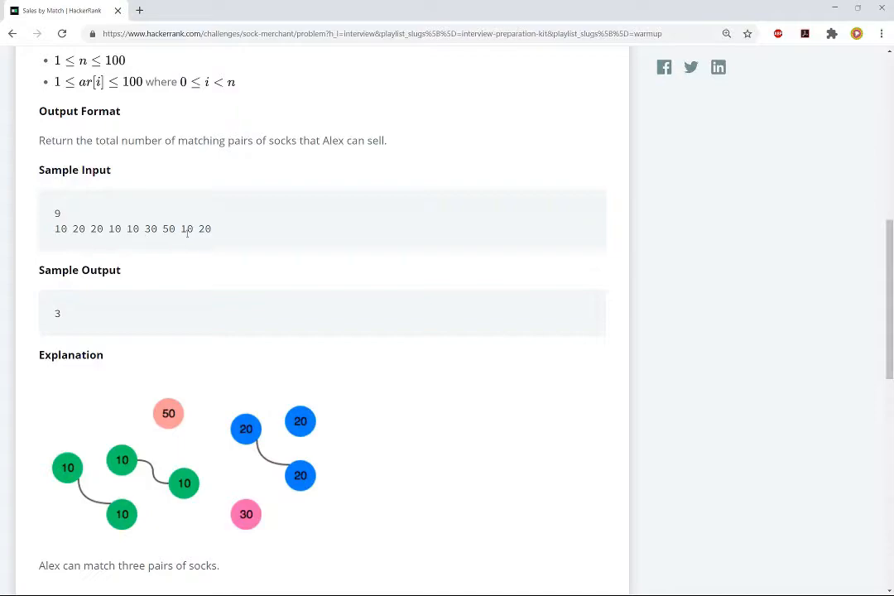
pyautogui.moveTo(204, 240)
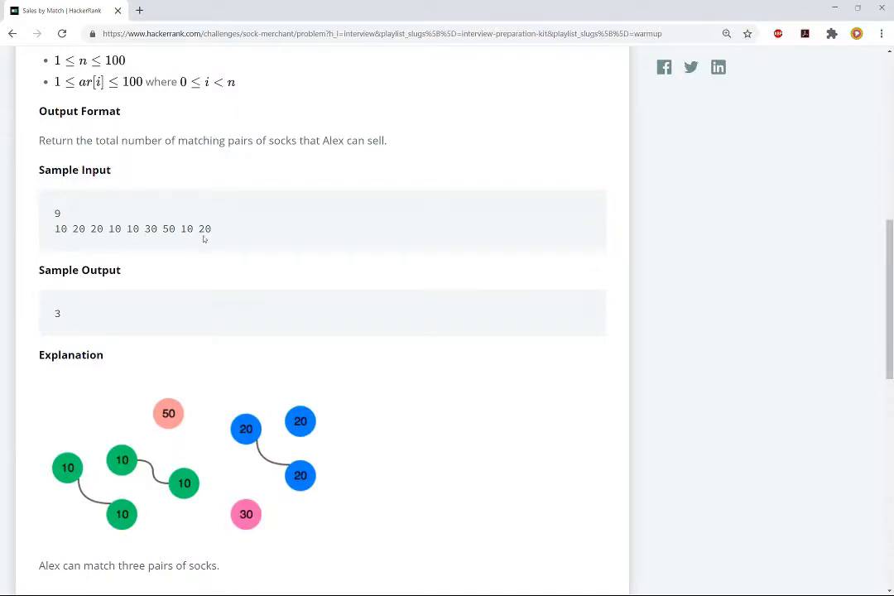
pyautogui.moveTo(192, 241)
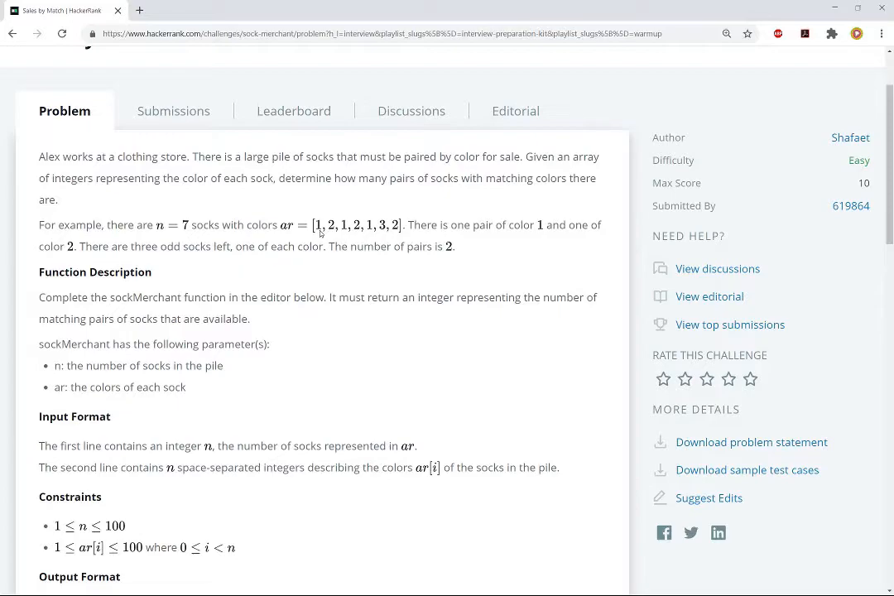
pyautogui.moveTo(336, 337)
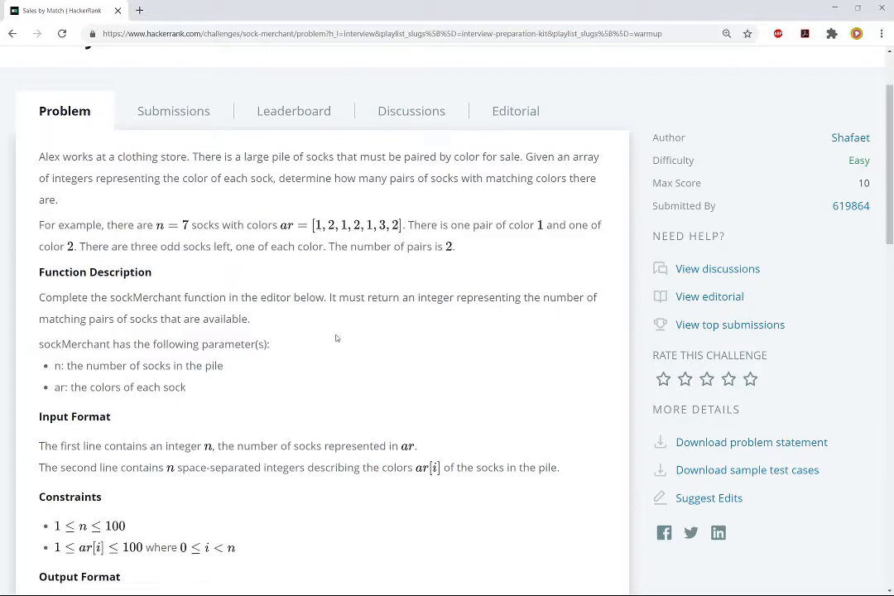
pyautogui.scroll(-3)
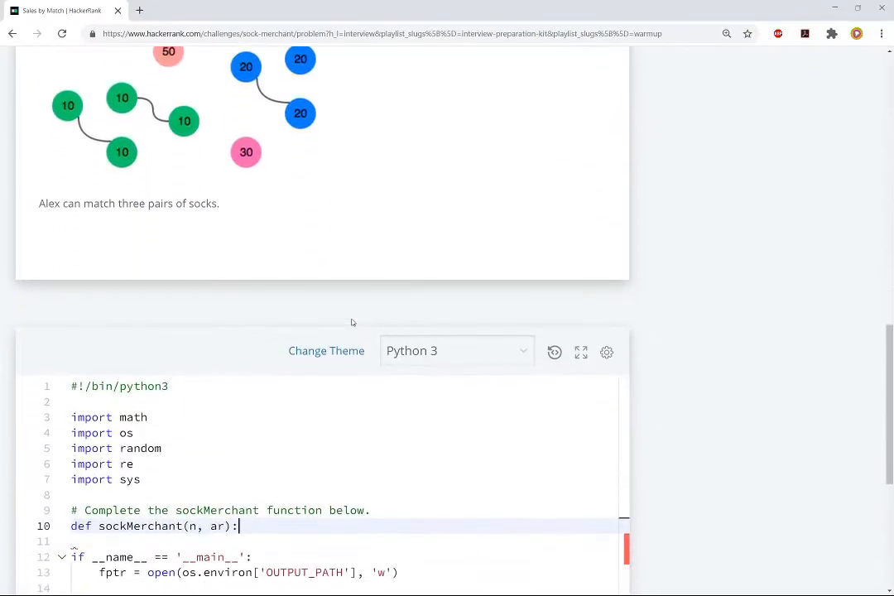
pyautogui.scroll(-3)
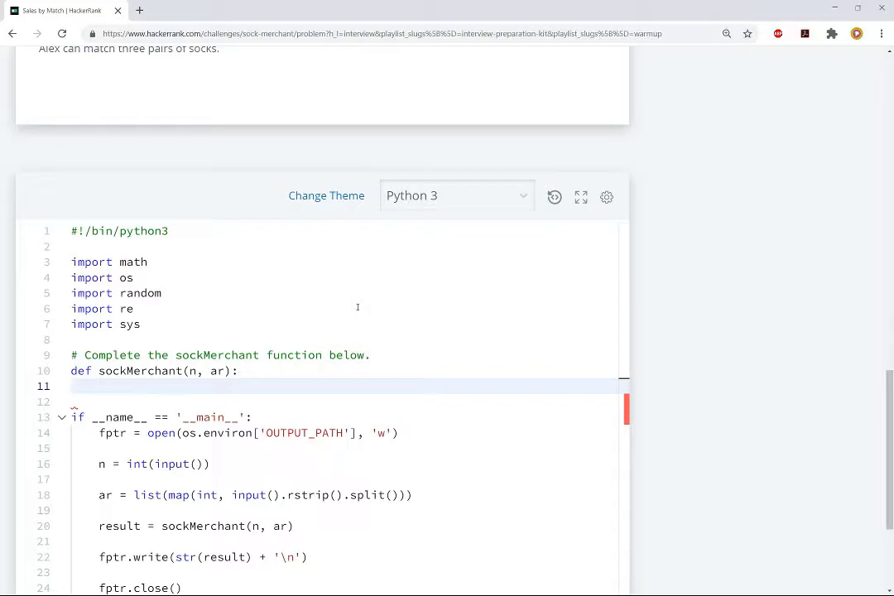
# Add the '# Get list of unique socks' comment and the uniqueSocks list.
pyautogui.write('#')
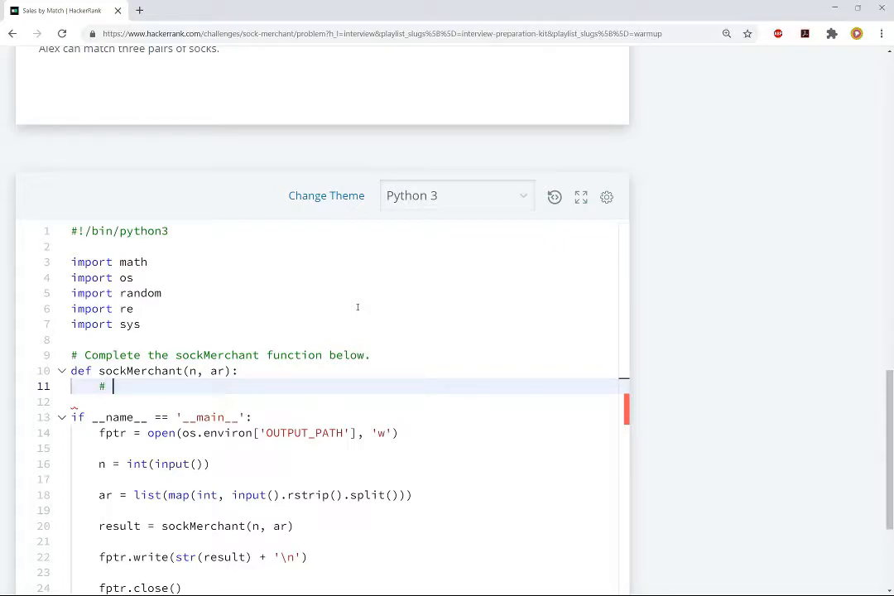
pyautogui.write('Get list')
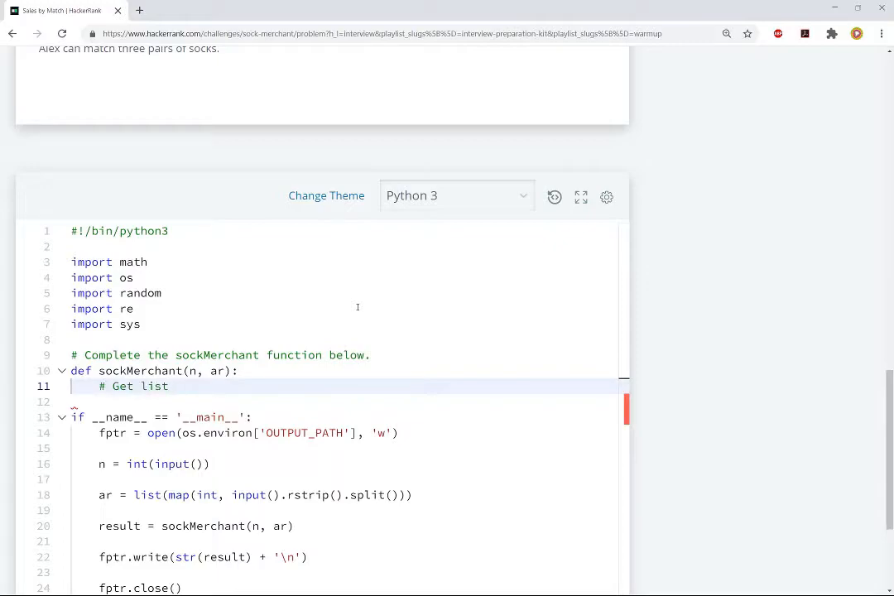
pyautogui.write('of unique sock categories')
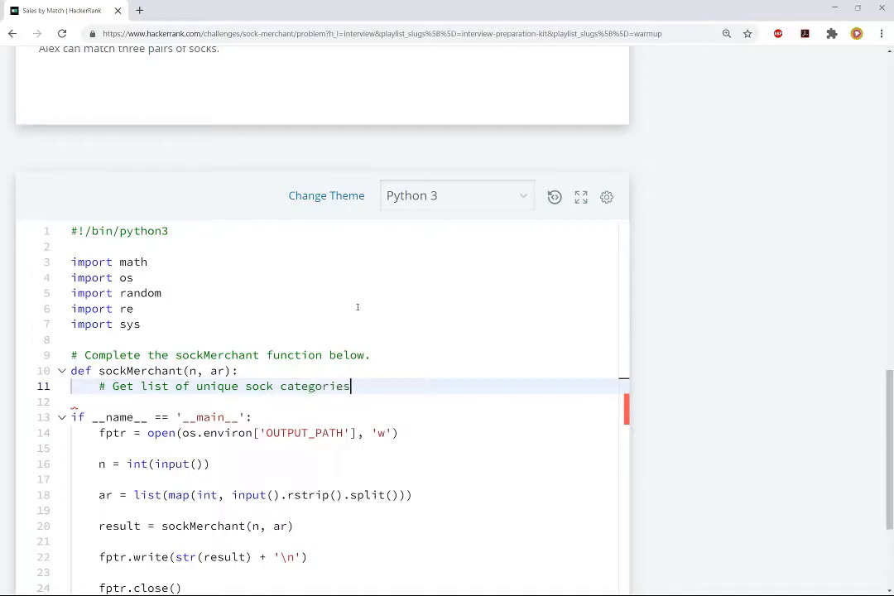
pyautogui.write('uniq')
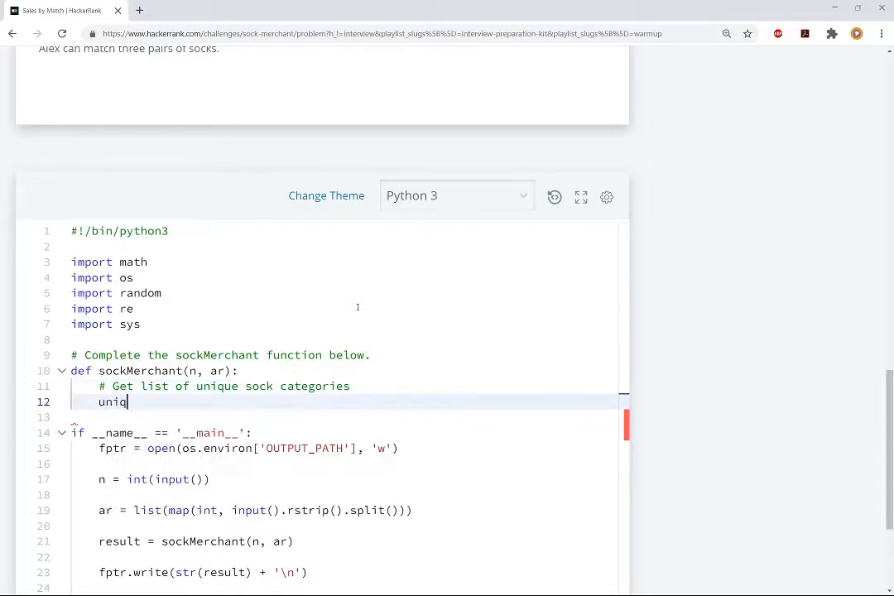
pyautogui.write('ueSocks = [')
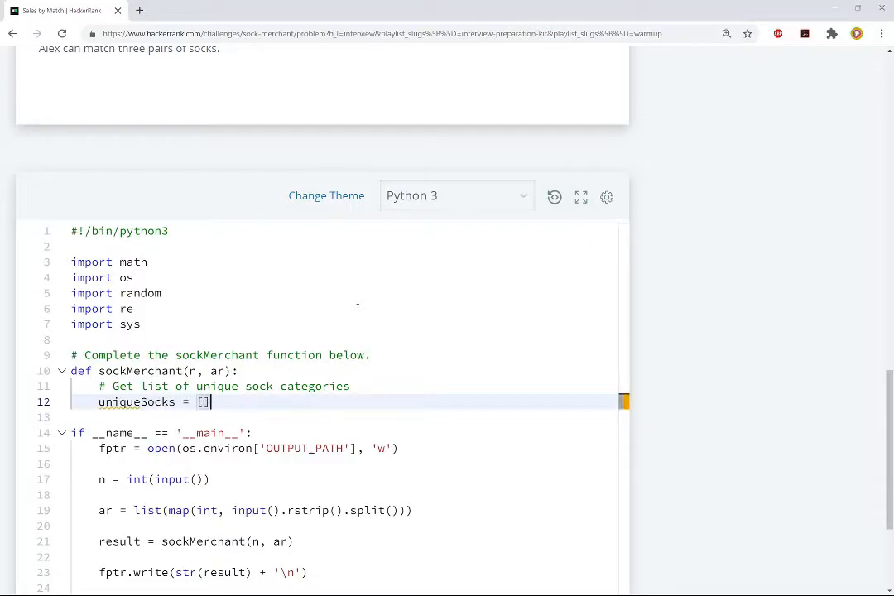
pyautogui.press('enter')
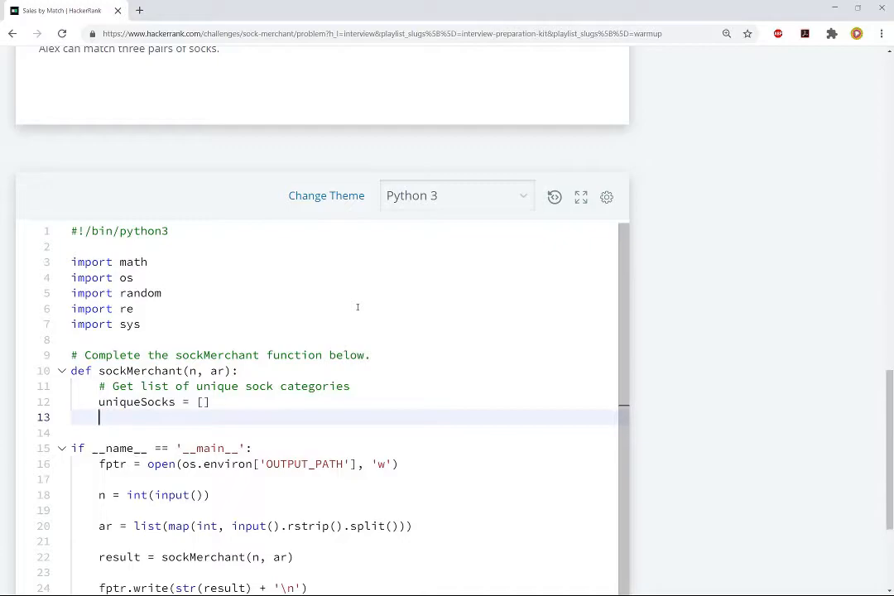
# Loop over range(n), appending each ar[i] not already in uniqueSocks.
pyautogui.write('for i in ra')
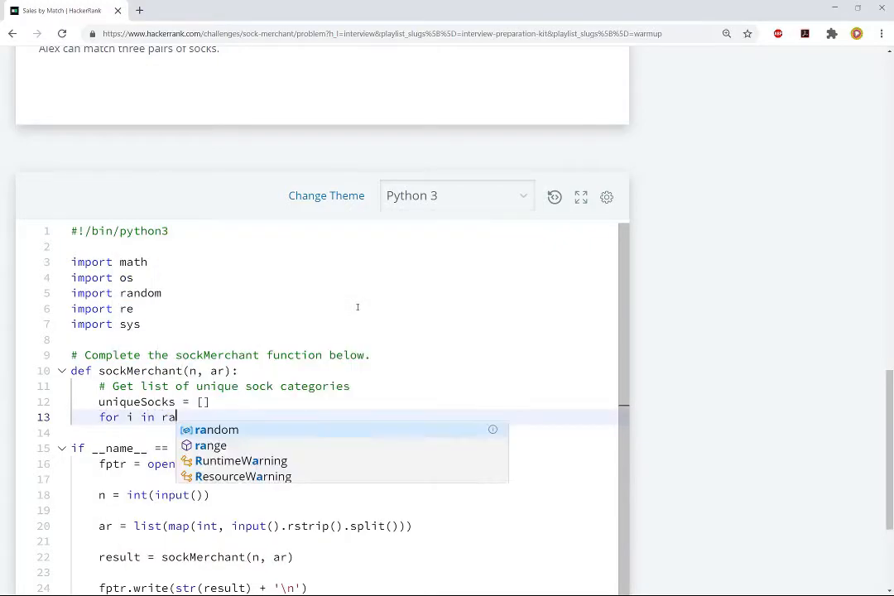
pyautogui.write('nge(n):')
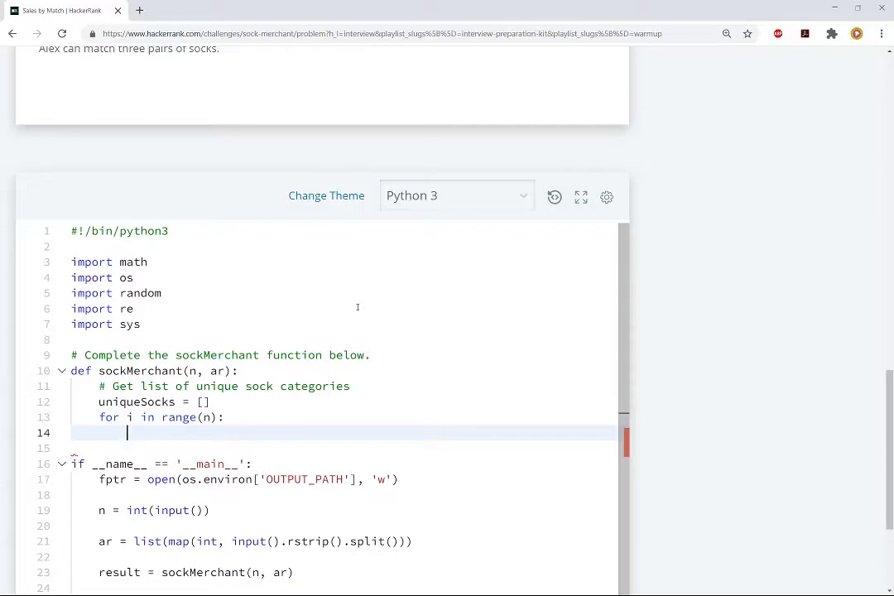
pyautogui.write('if ar[]')
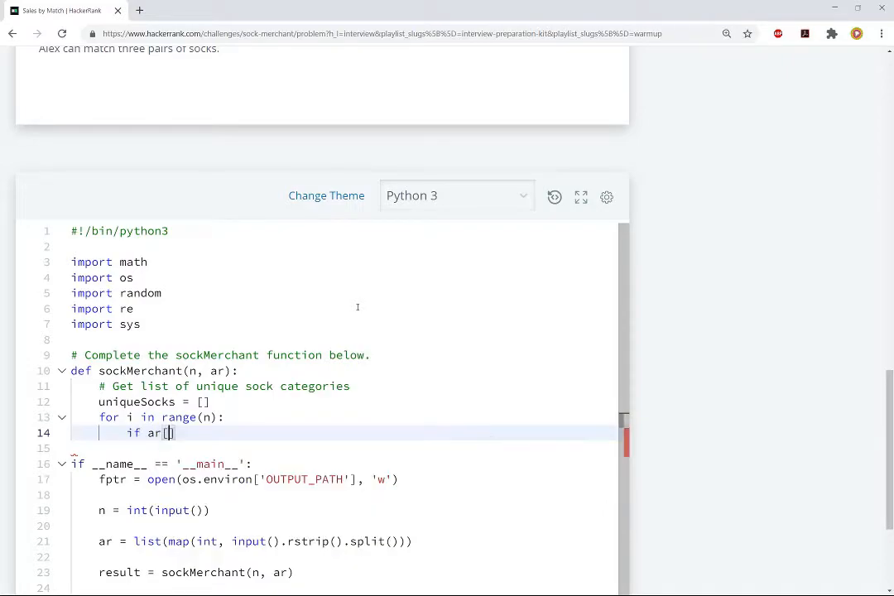
pyautogui.write('i')
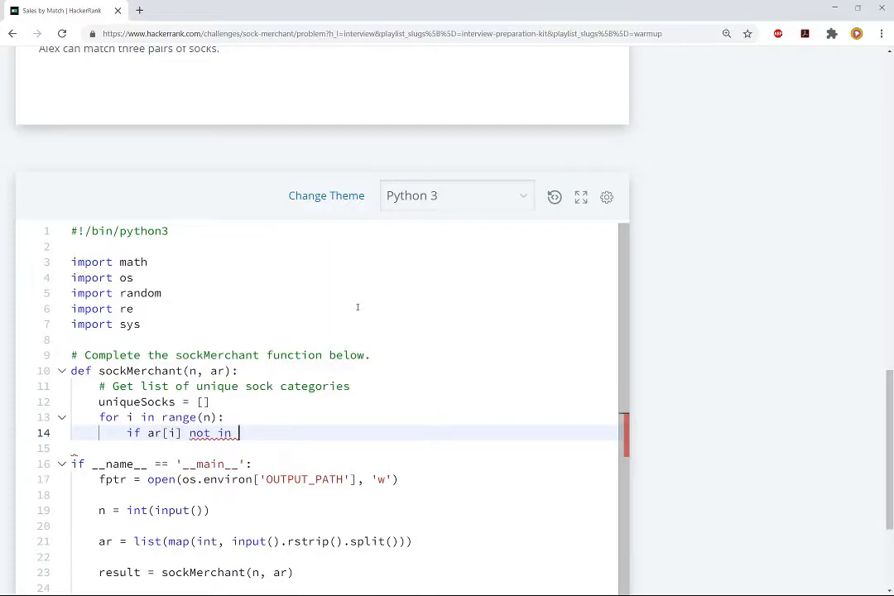
pyautogui.write('uniqueSock')
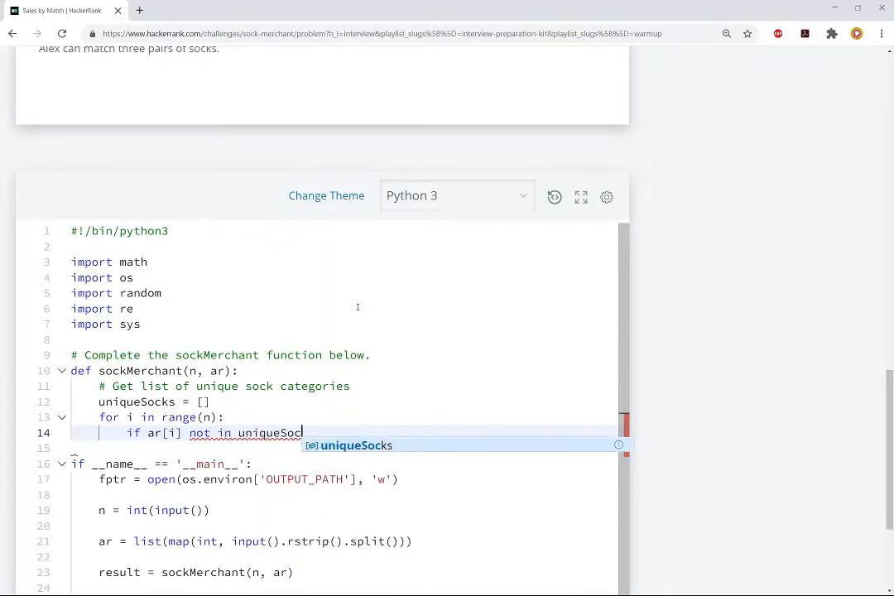
pyautogui.press('enter')
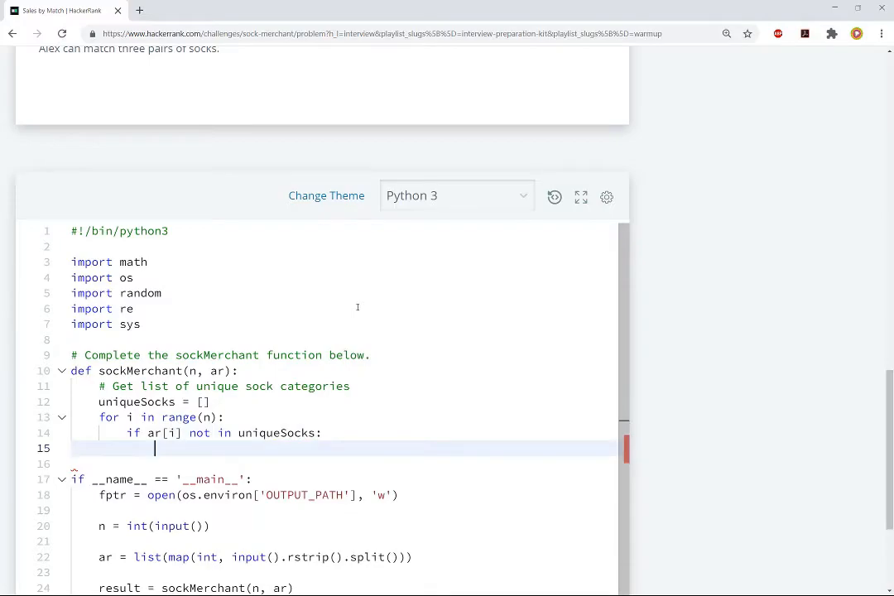
pyautogui.write('u')
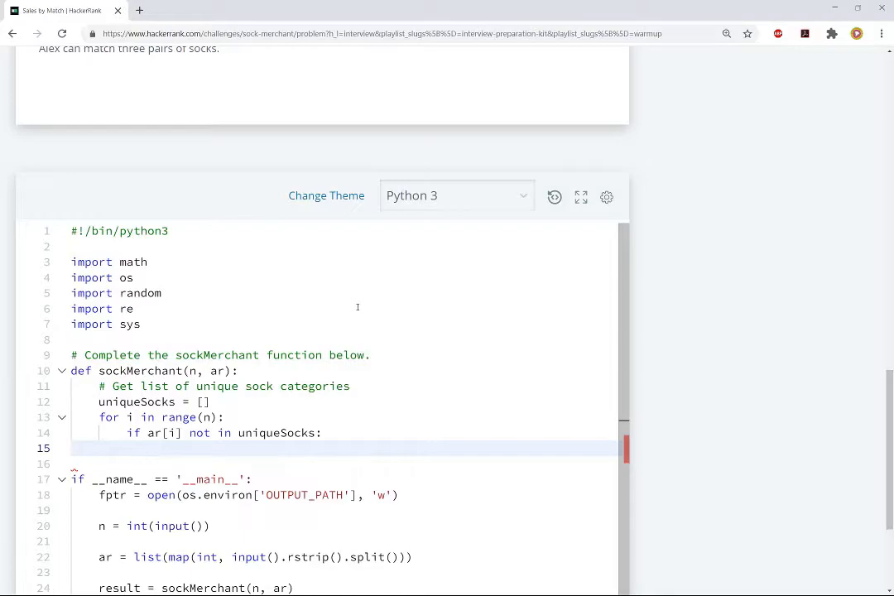
pyautogui.write('uniqueSocks.append')
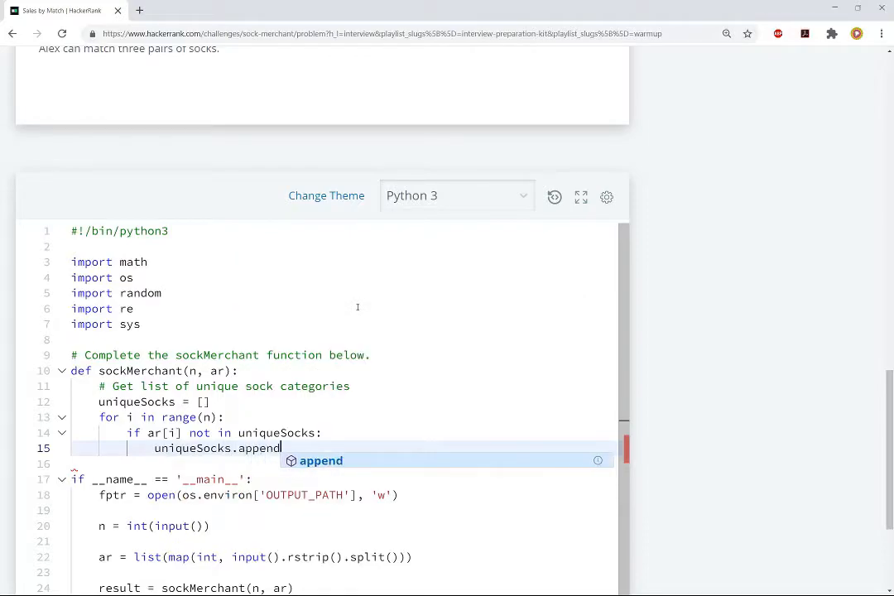
pyautogui.write('(ar[i])')
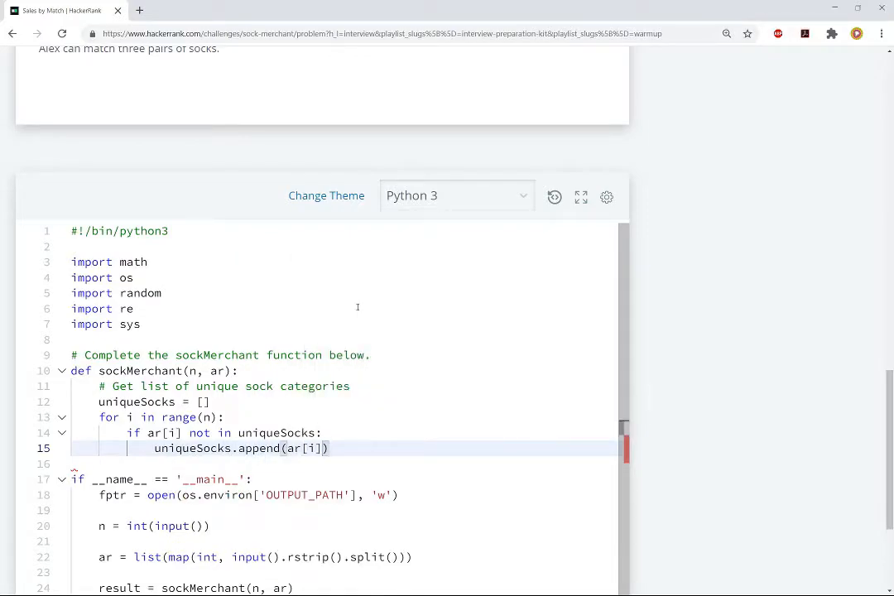
pyautogui.click(325, 447)
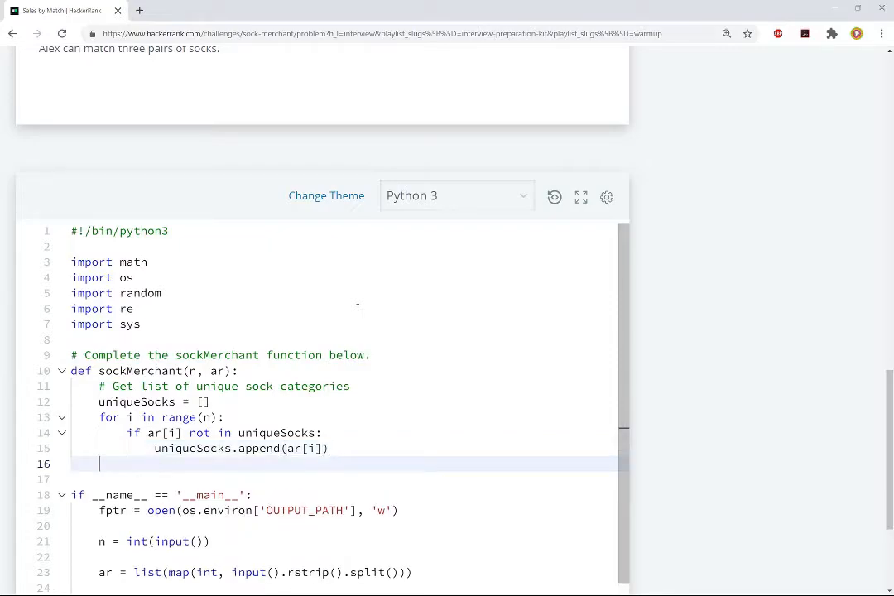
pyautogui.write('#')
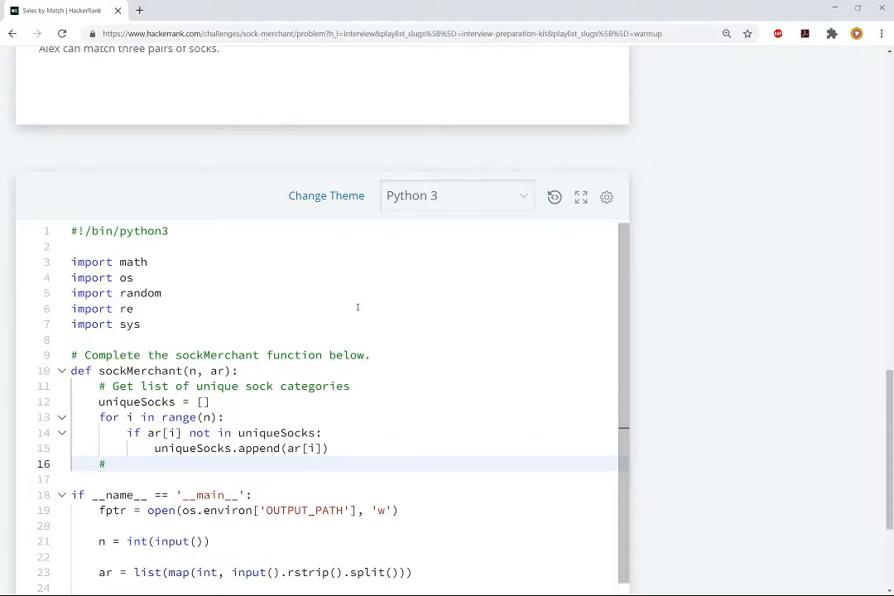
# Add the '# Determine the number of socks in each sock category' comment and sockCounts = [].
pyautogui.write('Determ')
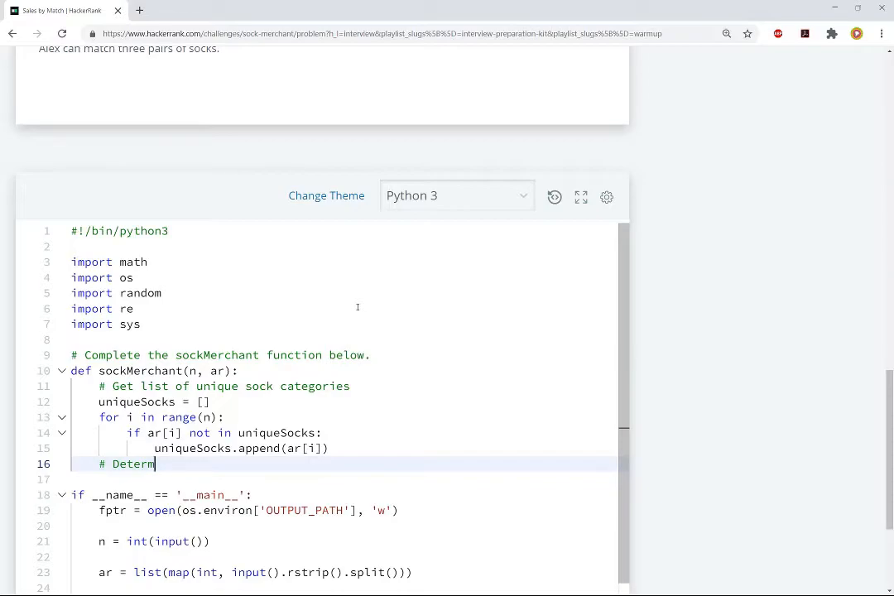
pyautogui.write('ine the number of so')
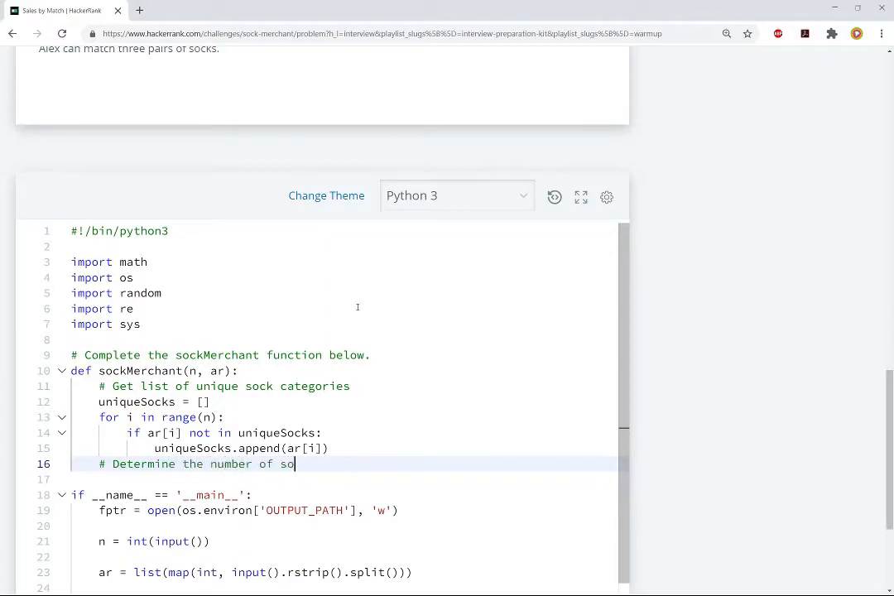
pyautogui.write('cks in each sock category')
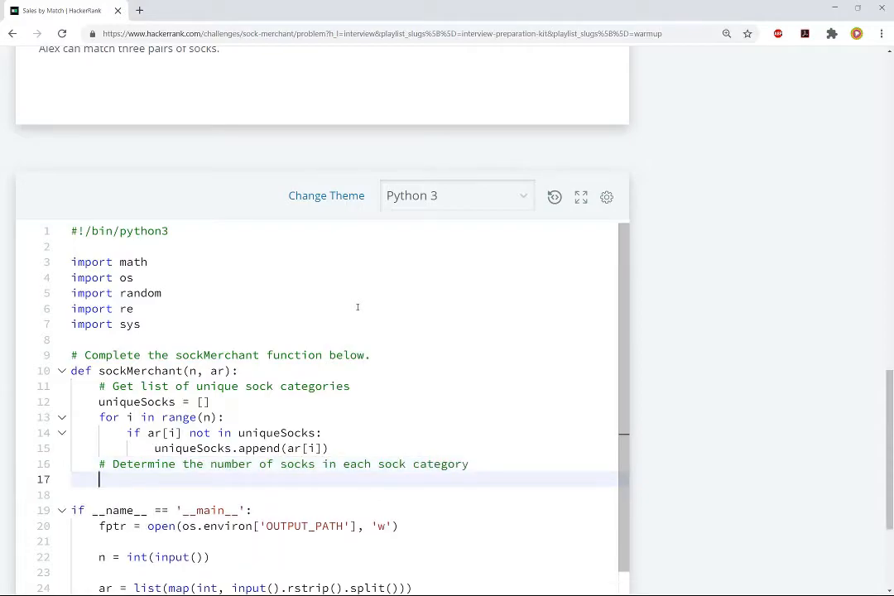
pyautogui.write('sock')
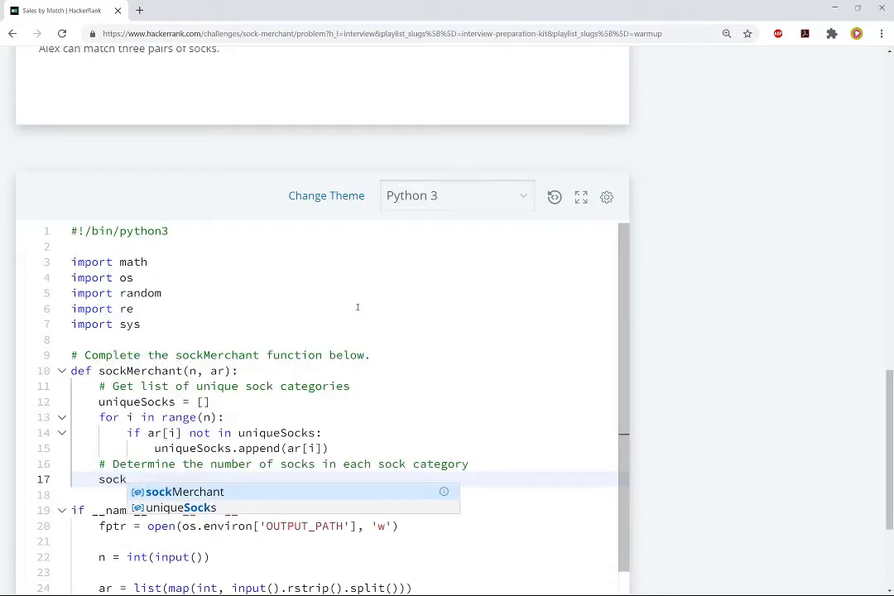
pyautogui.write('Counts = []')
pyautogui.click(343, 494)
pyautogui.write('for')
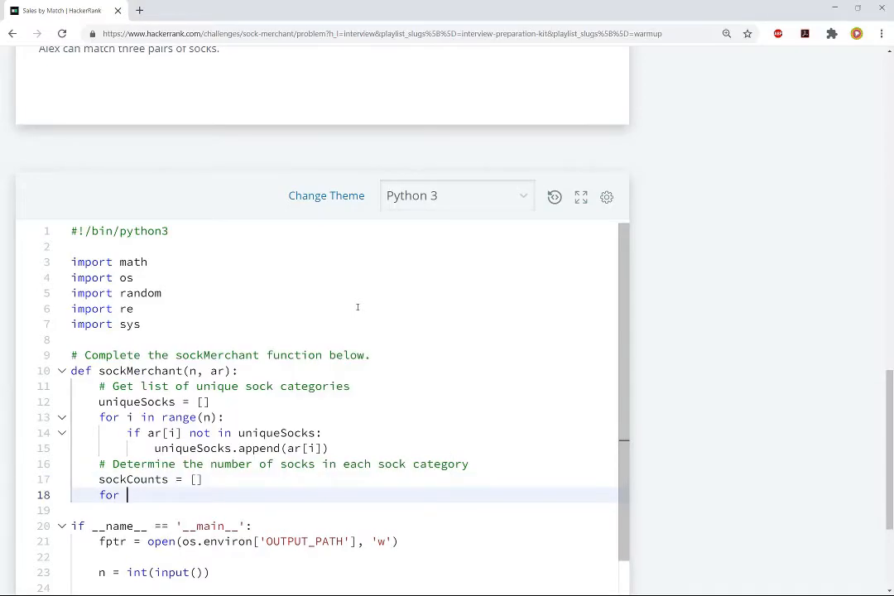
# Loop over range(len(uniqueSocks)), setting sockCount_i = 0 at each iteration.
pyautogui.write('i in range(len(uniqeSocks)):')
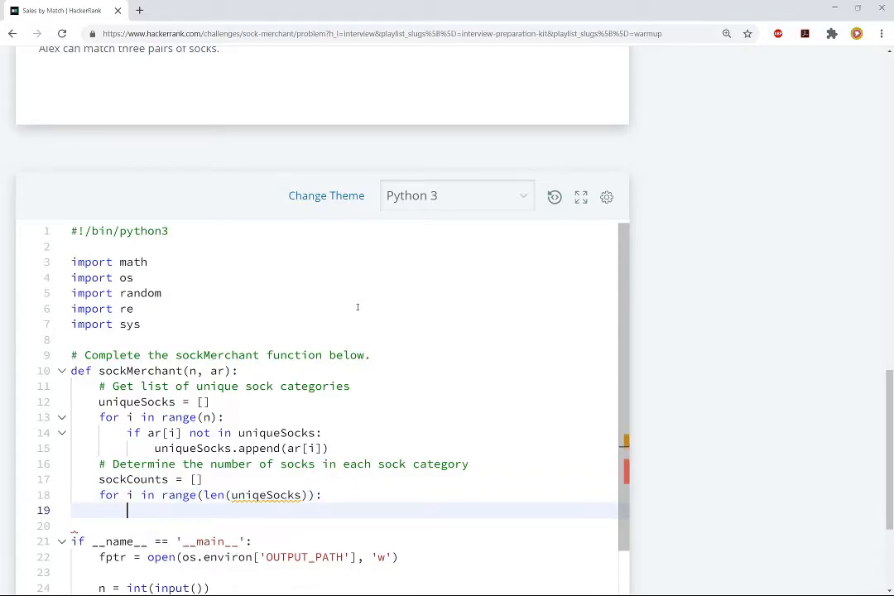
pyautogui.write('sockCount')
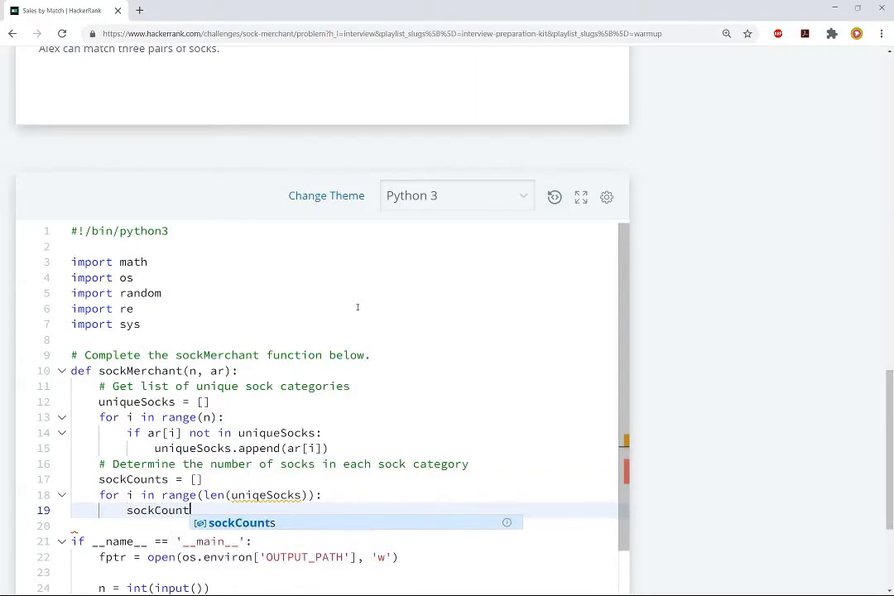
pyautogui.write('_i')
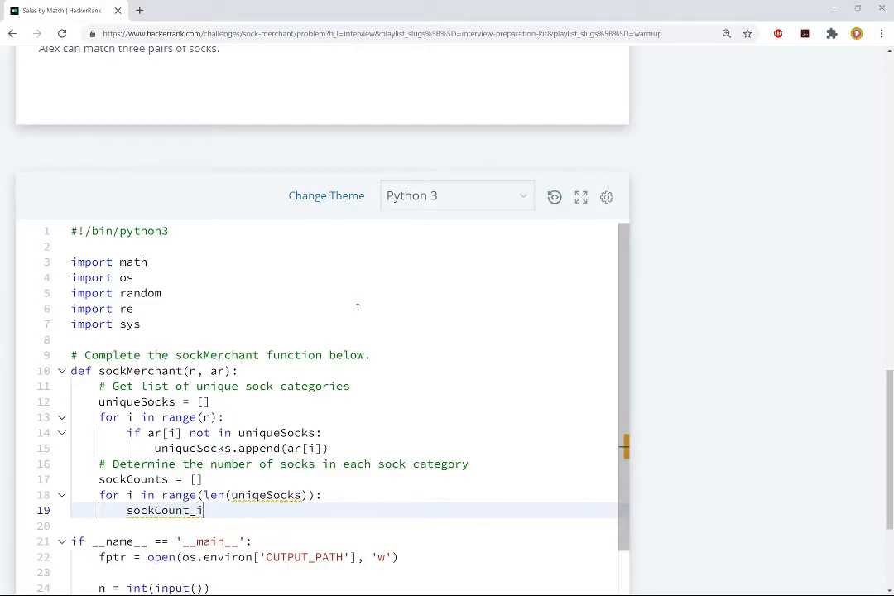
pyautogui.write('= 0')
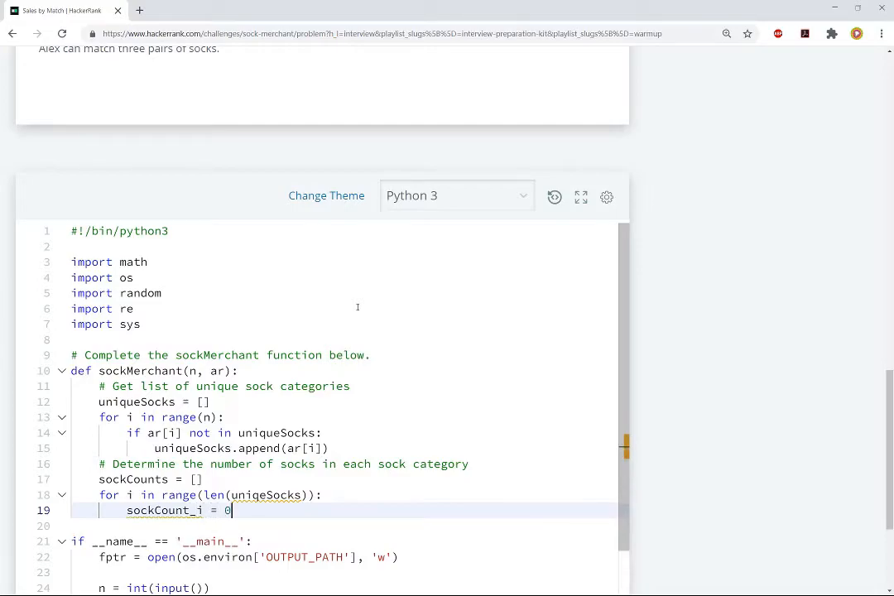
pyautogui.write('u')
pyautogui.press('enter')
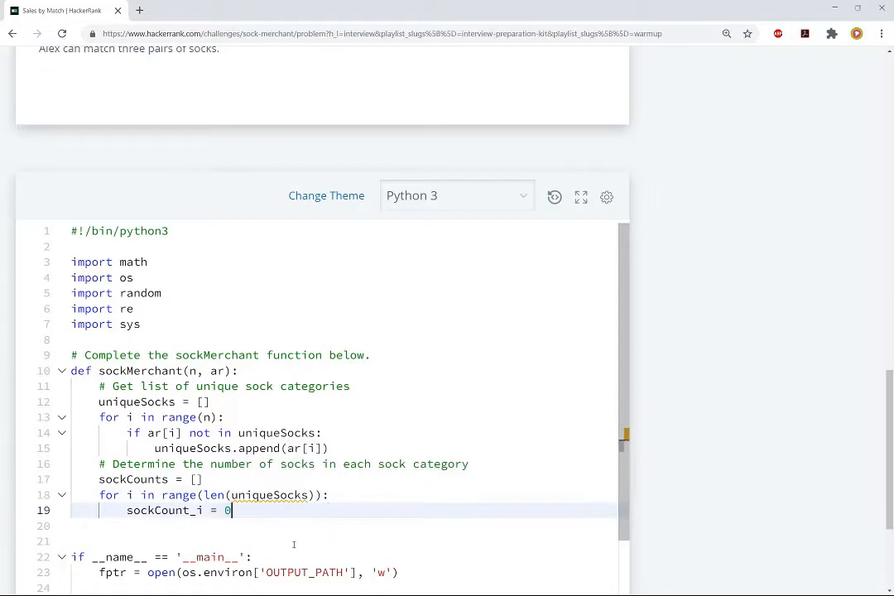
pyautogui.press('enter')
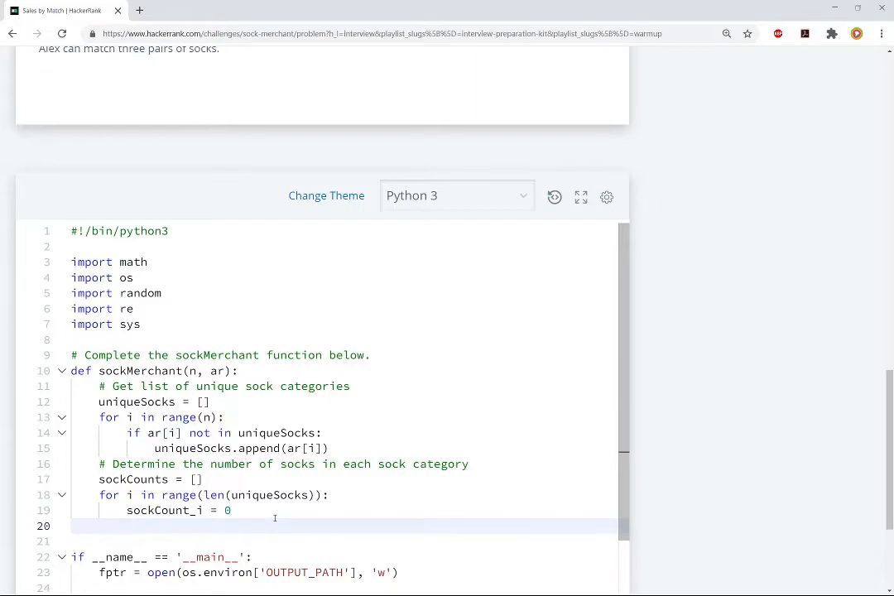
# Add an inner loop incrementing sockCount_i when ar[j] == uniqueSocks[i], then append it to sockCounts.
pyautogui.write('for j in range(n):')
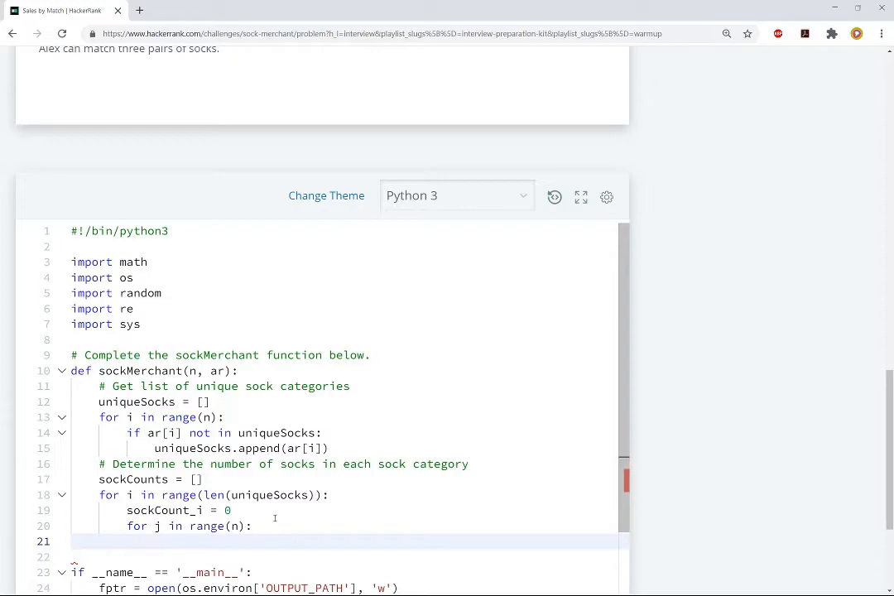
pyautogui.write('if')
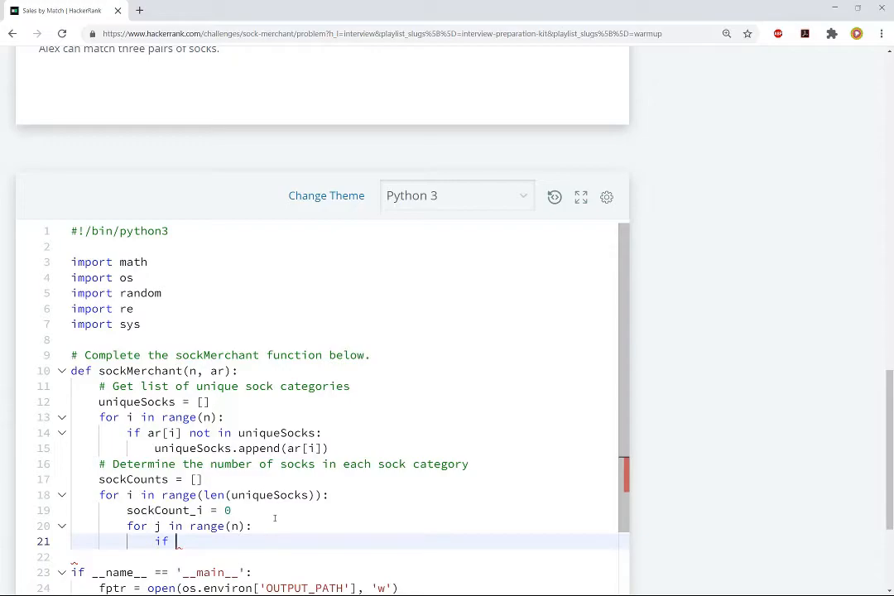
pyautogui.write('ar[j]')
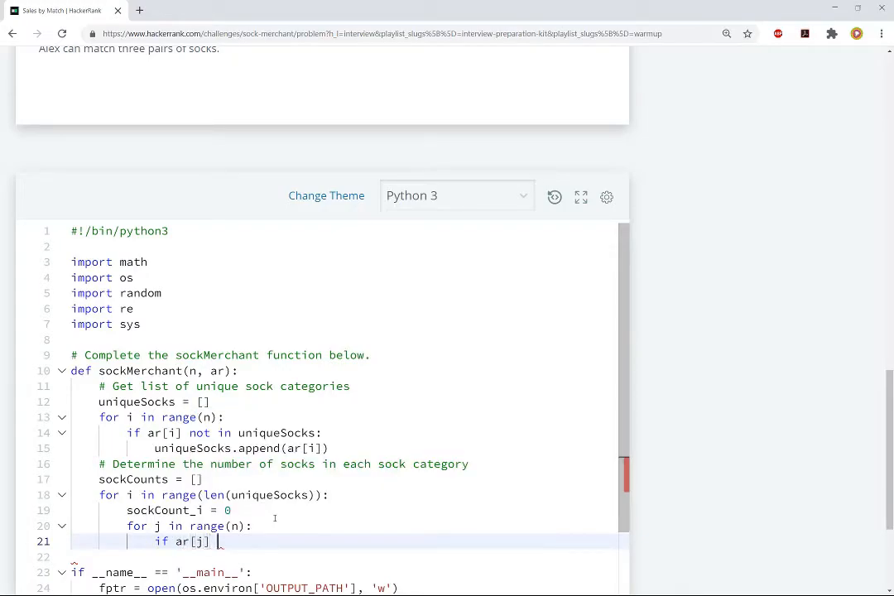
pyautogui.write('== unique')
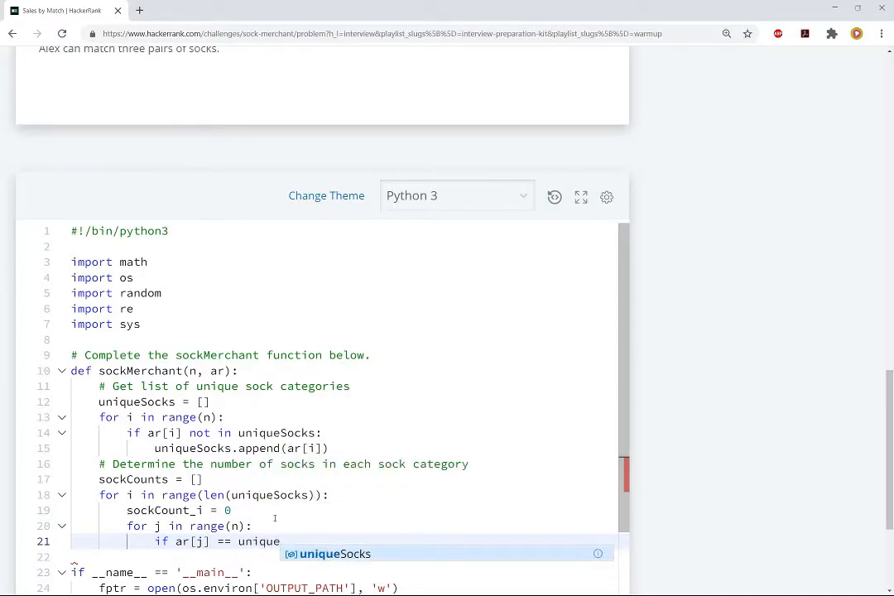
pyautogui.write('[i]')
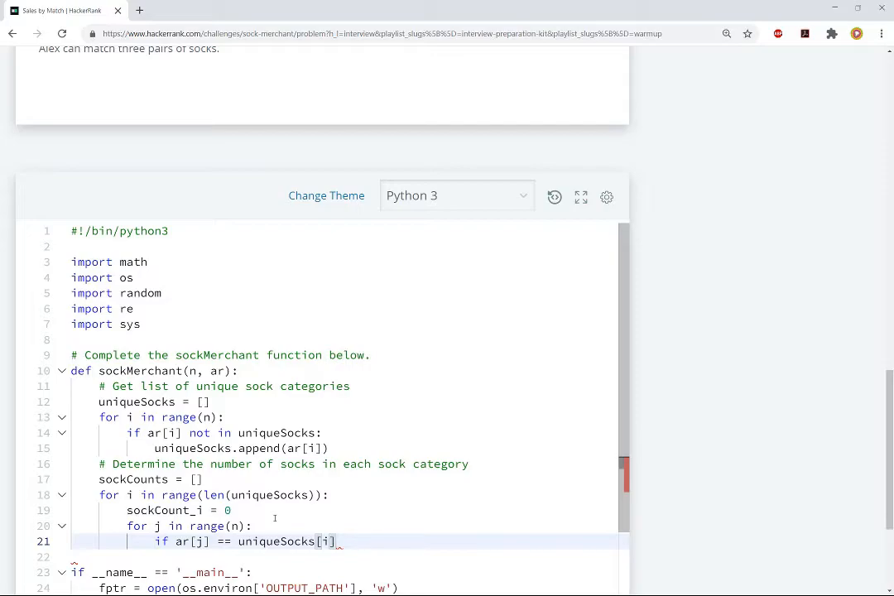
pyautogui.write(':')
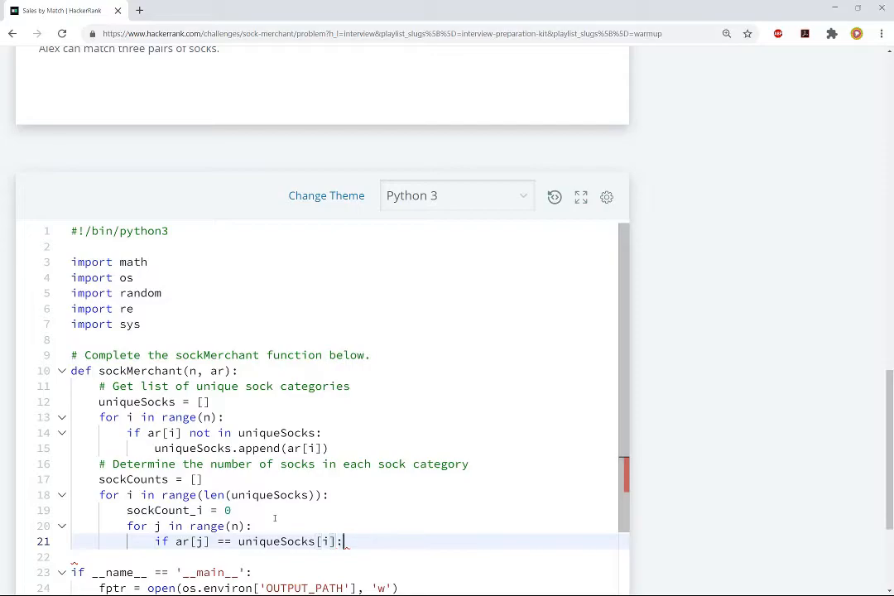
pyautogui.write('sockCount_i = sockCount_i + 1')
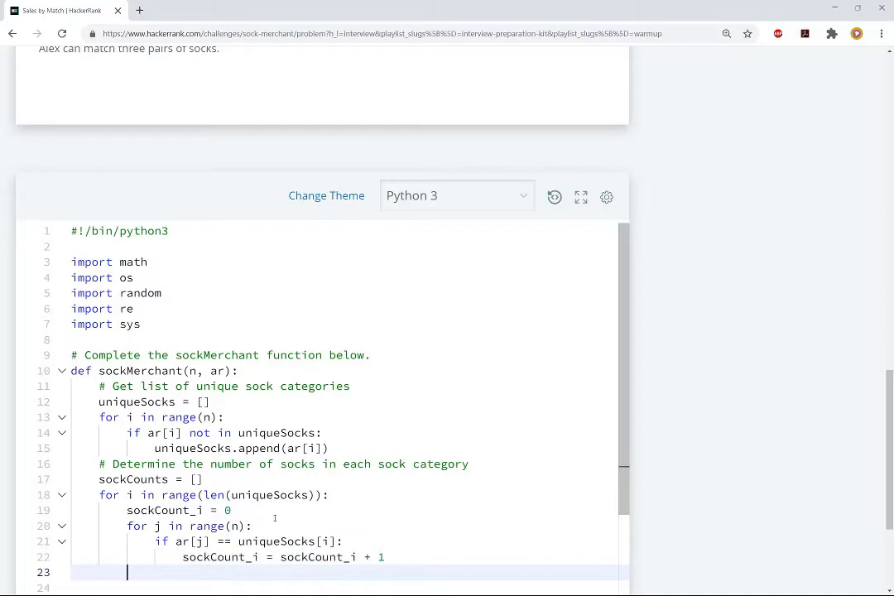
pyautogui.scroll(-3)
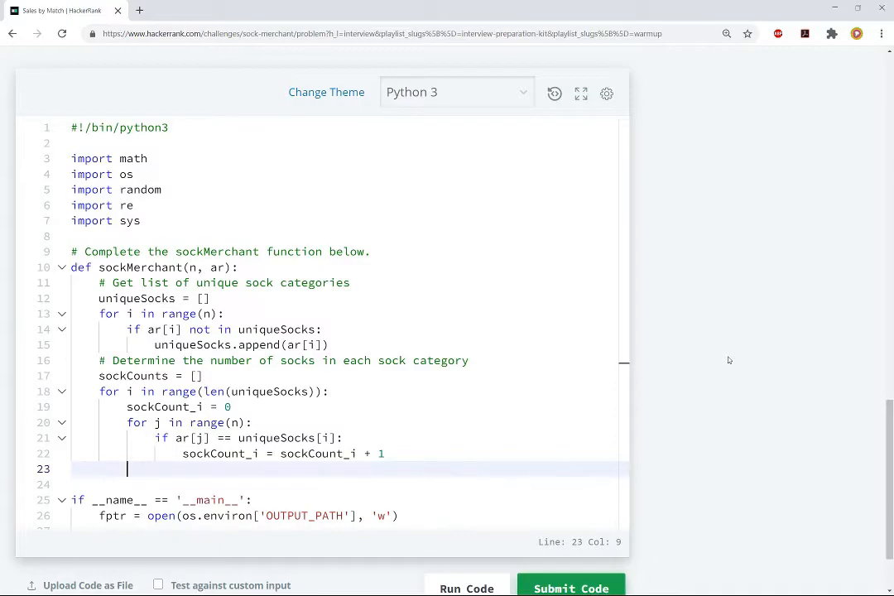
pyautogui.write('sockCount_')
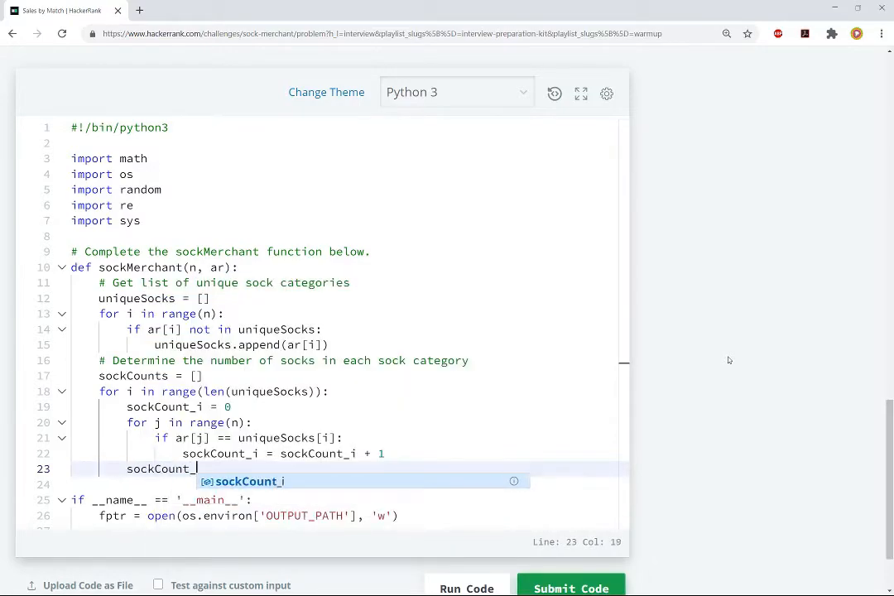
pyautogui.write('i')
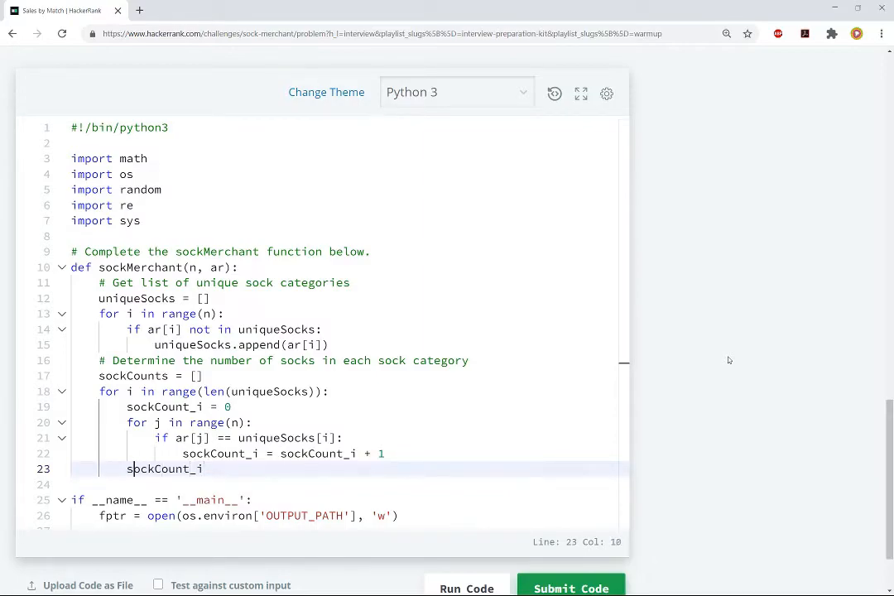
pyautogui.write('sockCount_i')
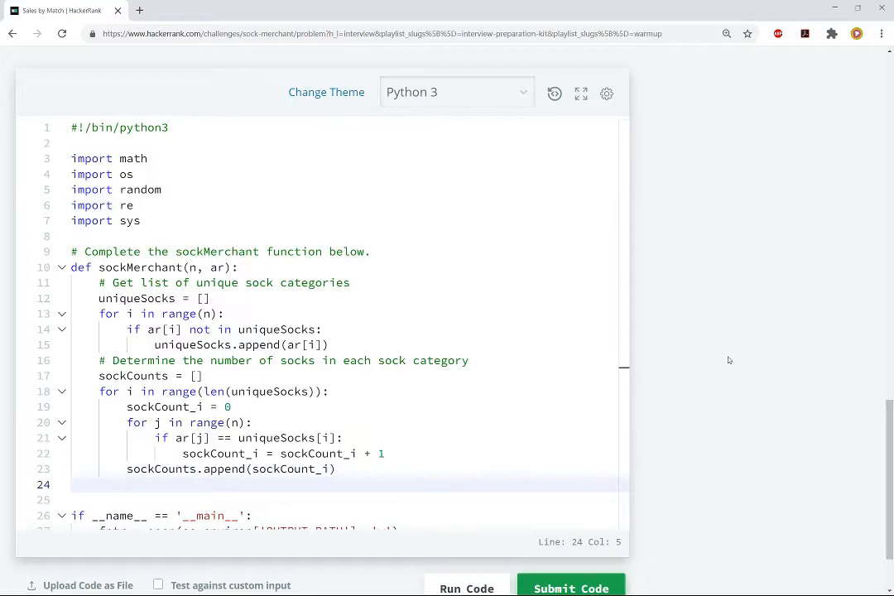
# Add the '# Count the number of pairs' comment and initialise pairs to 0.
pyautogui.write('# Count')
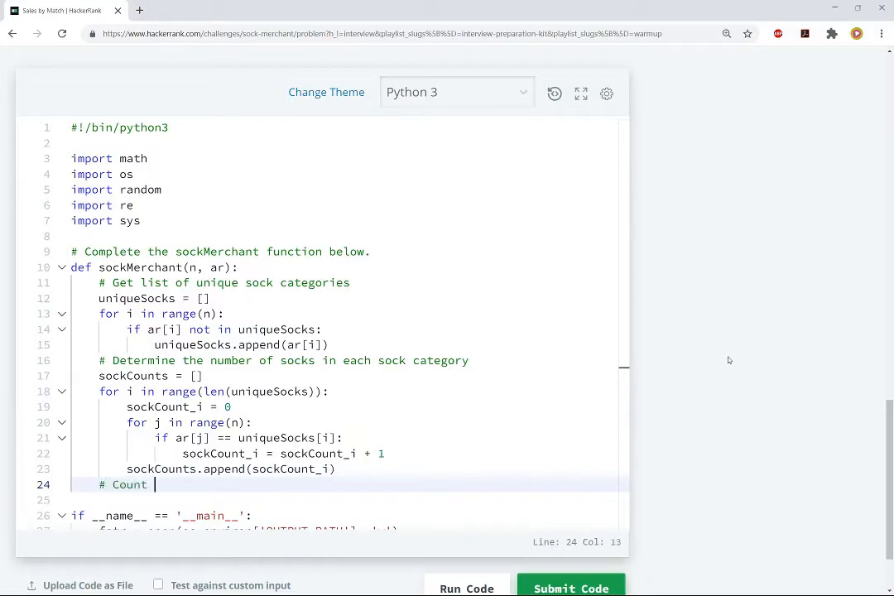
pyautogui.write('the number of pairs')
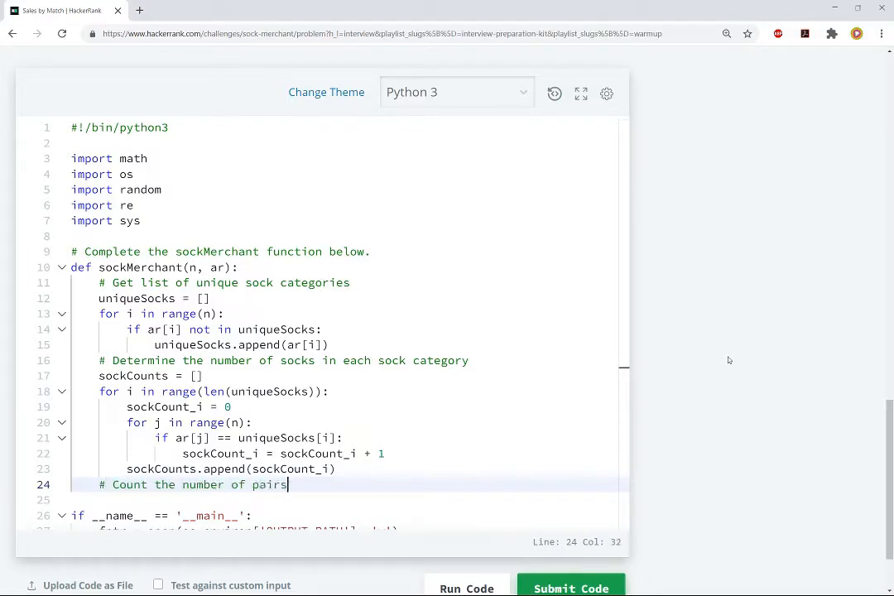
pyautogui.write('pairs = 0')
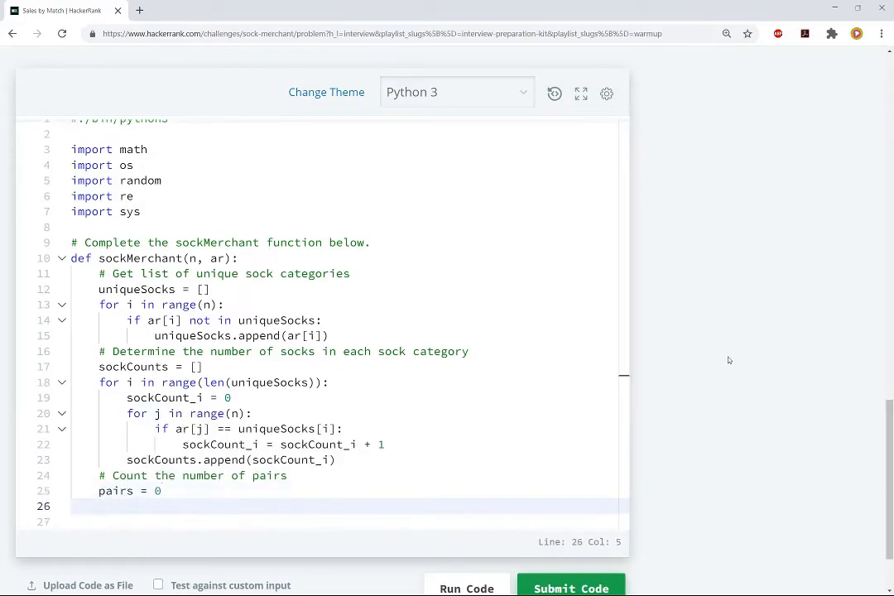
# Loop adding math.floor(sockCounts[i]/2) to pairs, then return(pairs).
pyautogui.write('for i in range(len(sockCounts)):')
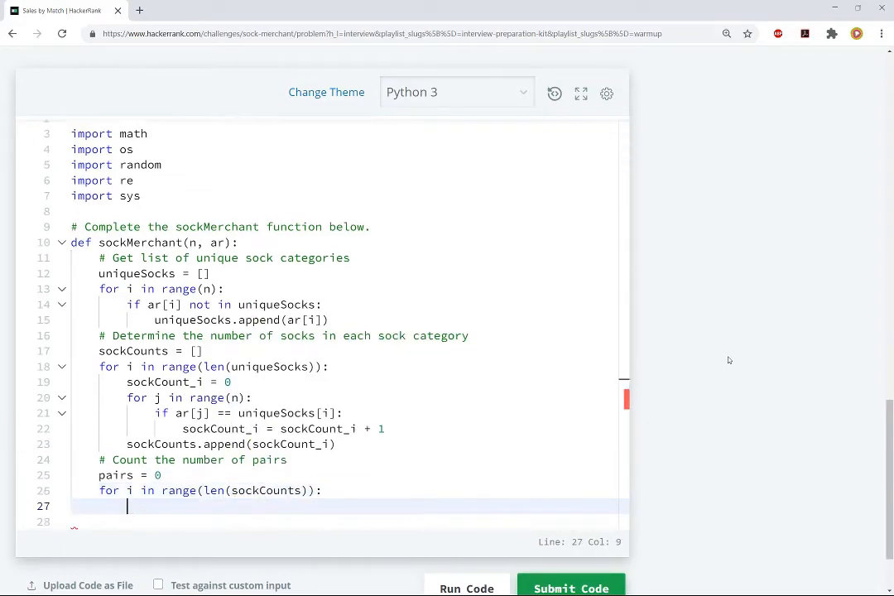
pyautogui.write('pairs')
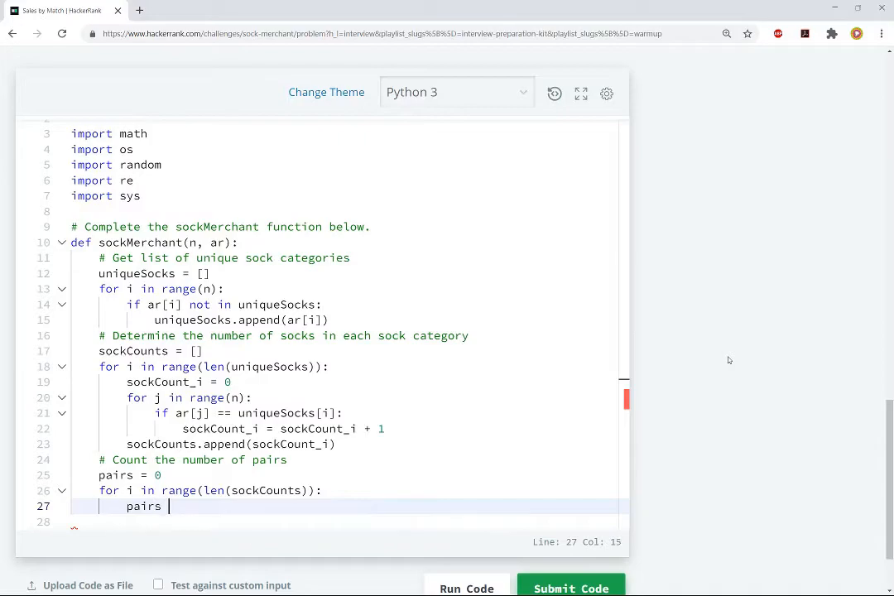
pyautogui.write('= pairs +')
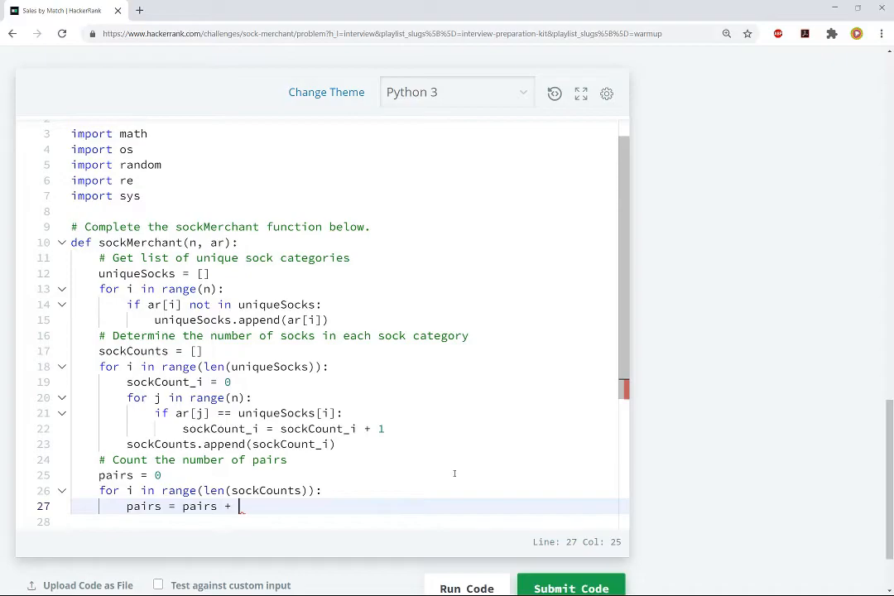
pyautogui.write('math.floor(sockCounts')
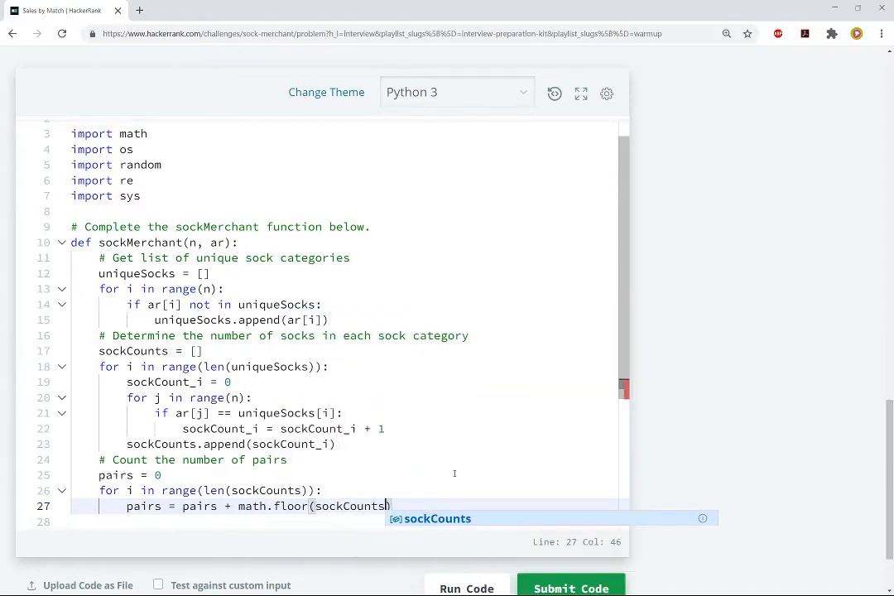
pyautogui.write('[i]/2')
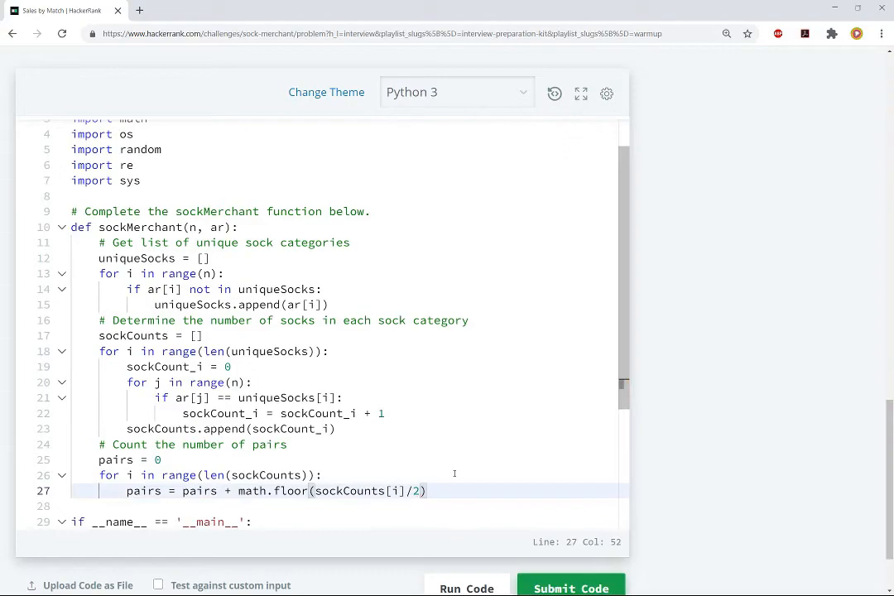
pyautogui.press('enter')
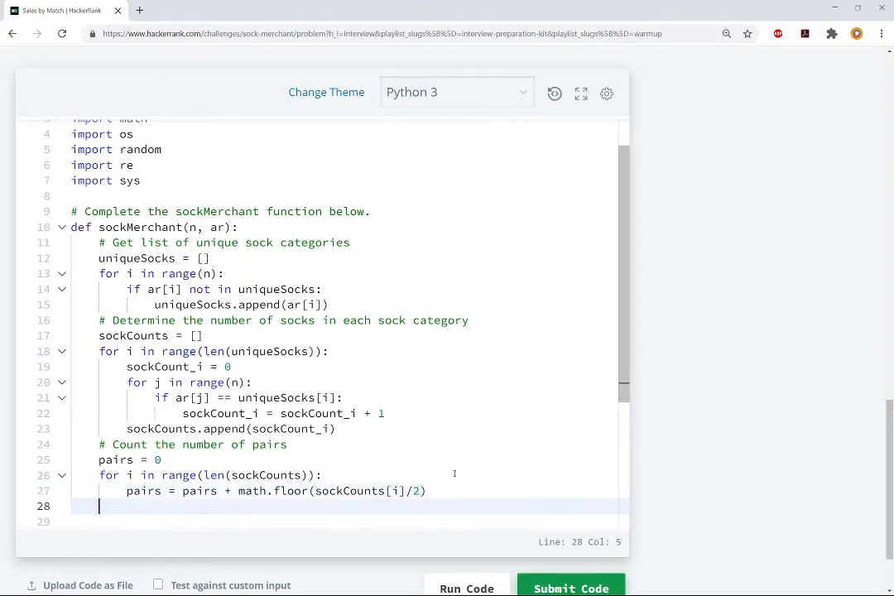
pyautogui.write('return(pairs)')
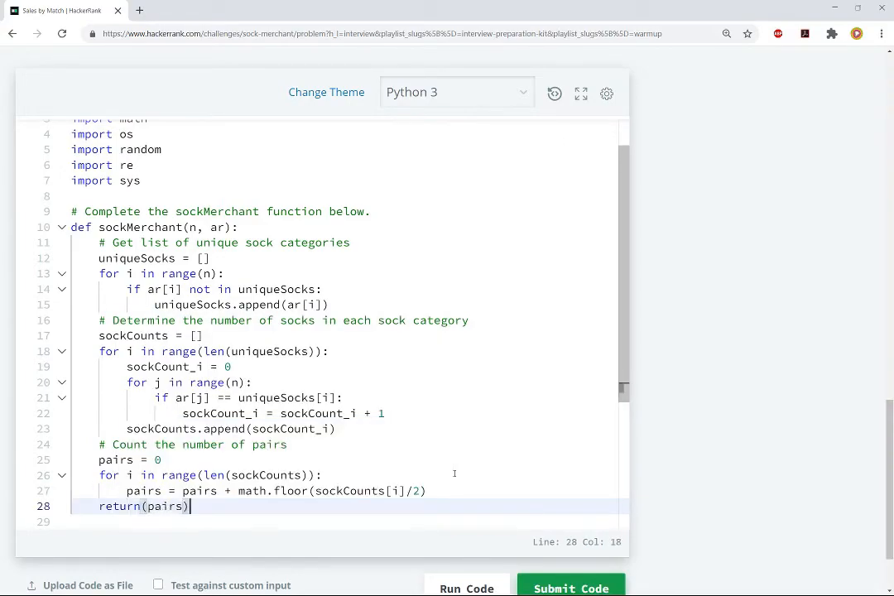
pyautogui.moveTo(529, 395)
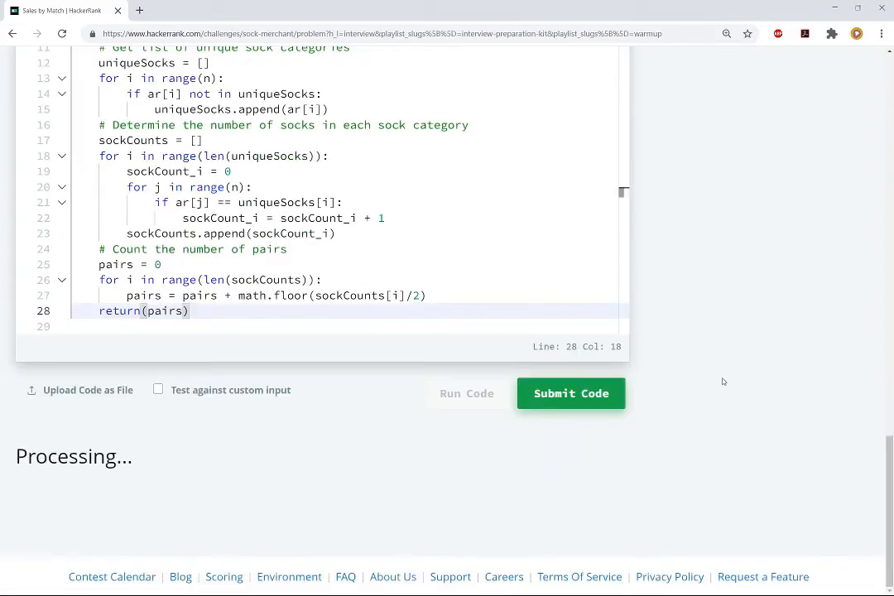
# Submit the sockMerchant solution and review the passing test cases.
pyautogui.click(466, 393)
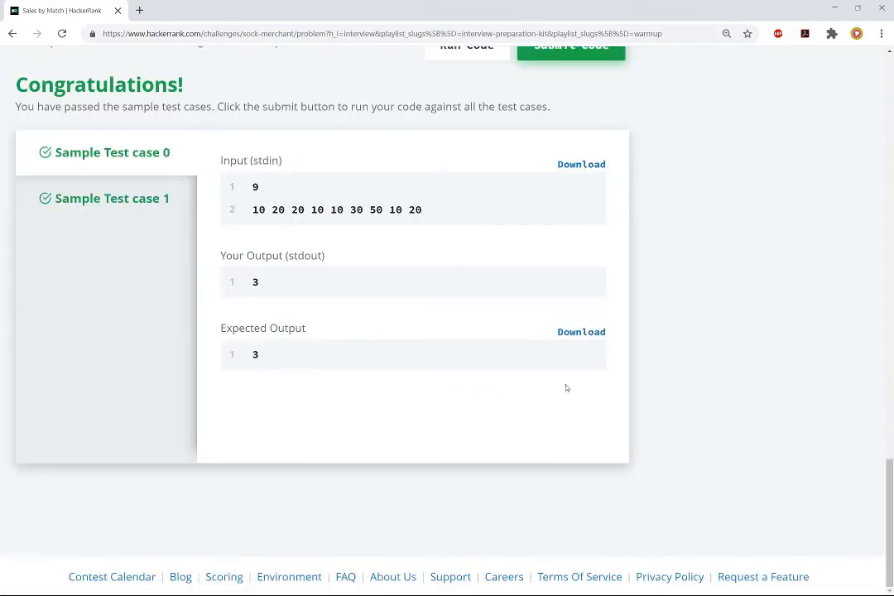
pyautogui.moveTo(745, 324)
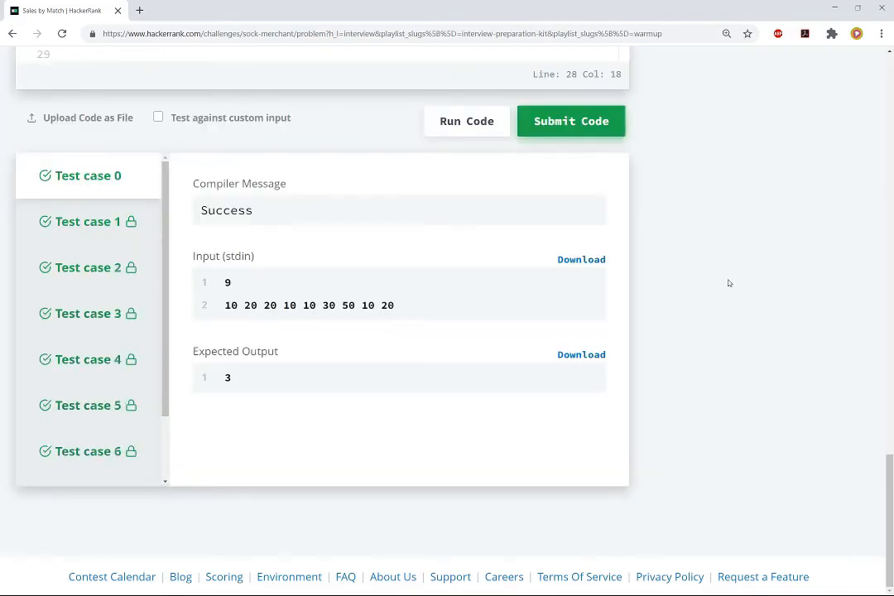
pyautogui.moveTo(679, 315)
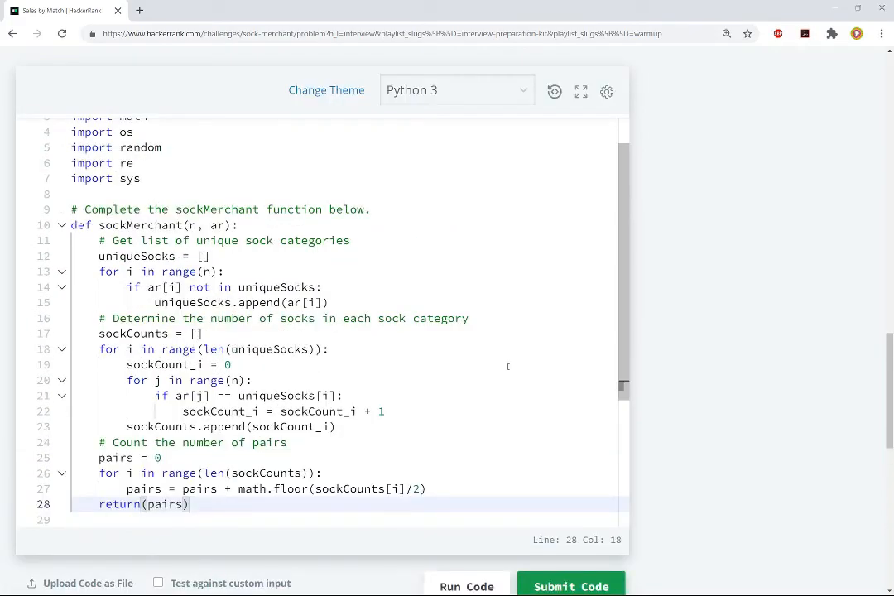
pyautogui.moveTo(775, 346)
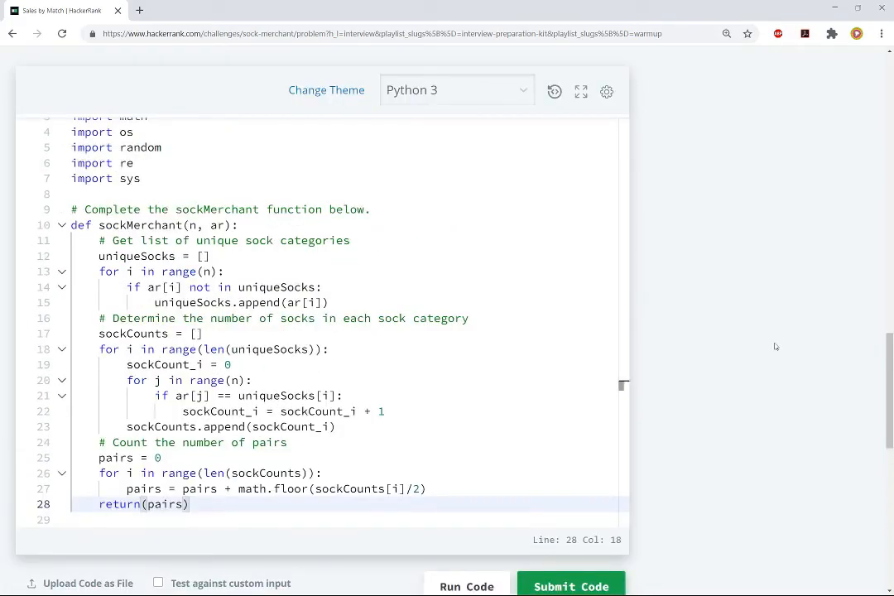